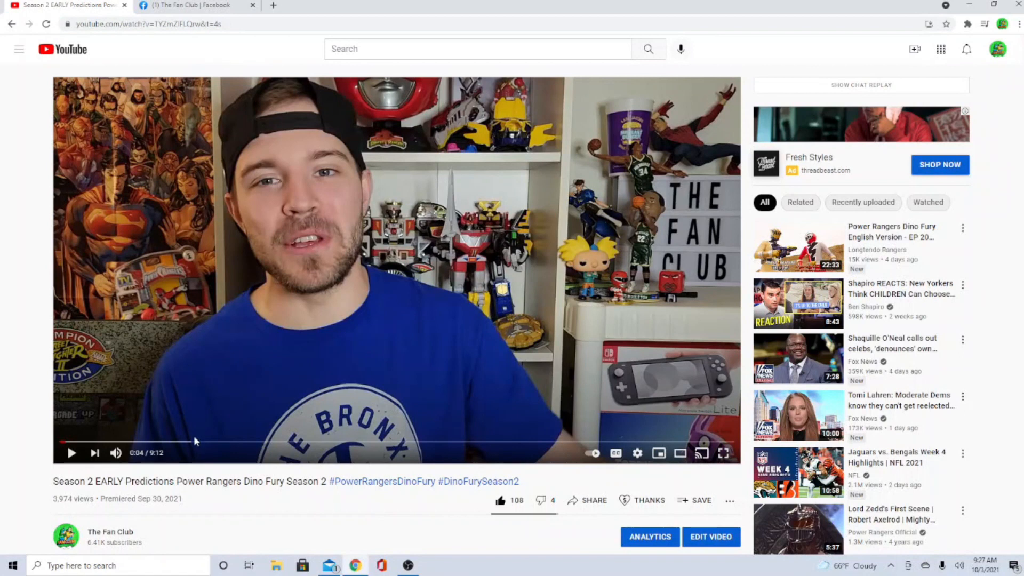
pyautogui.moveTo(226, 510)
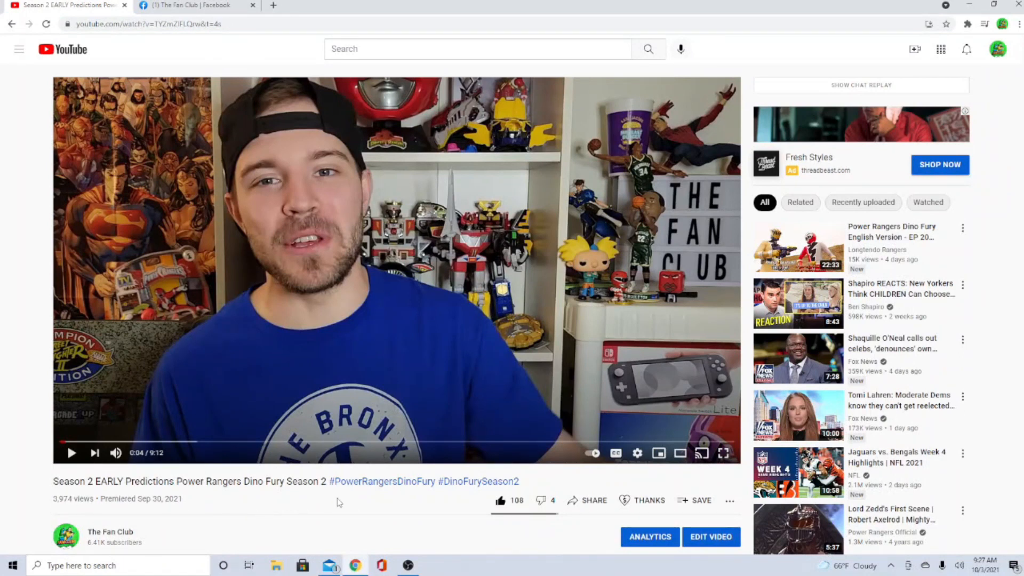
# Step: Scroll past the video description until the 57-comment section comes into view
pyautogui.scroll(-3)
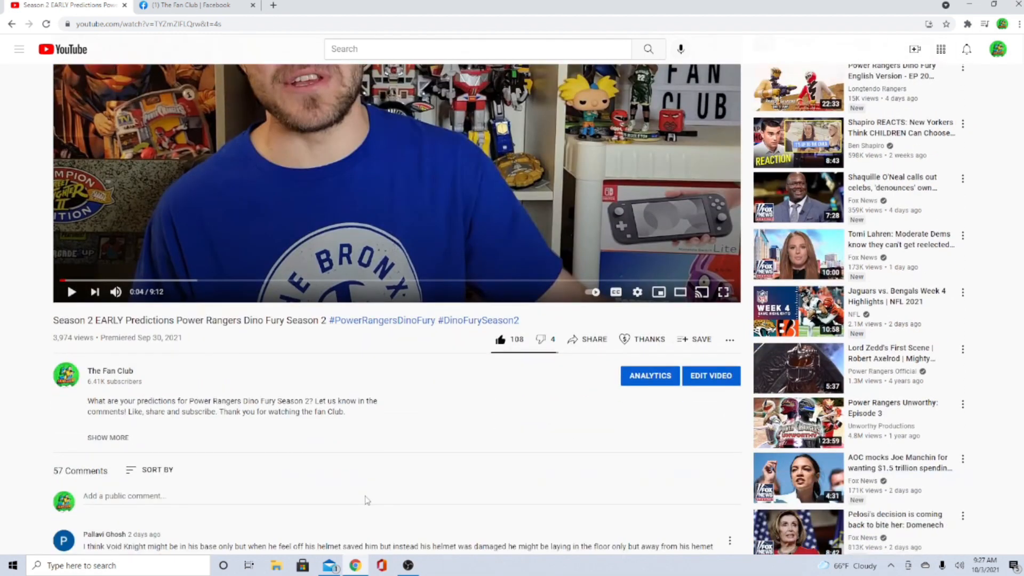
pyautogui.scroll(-3)
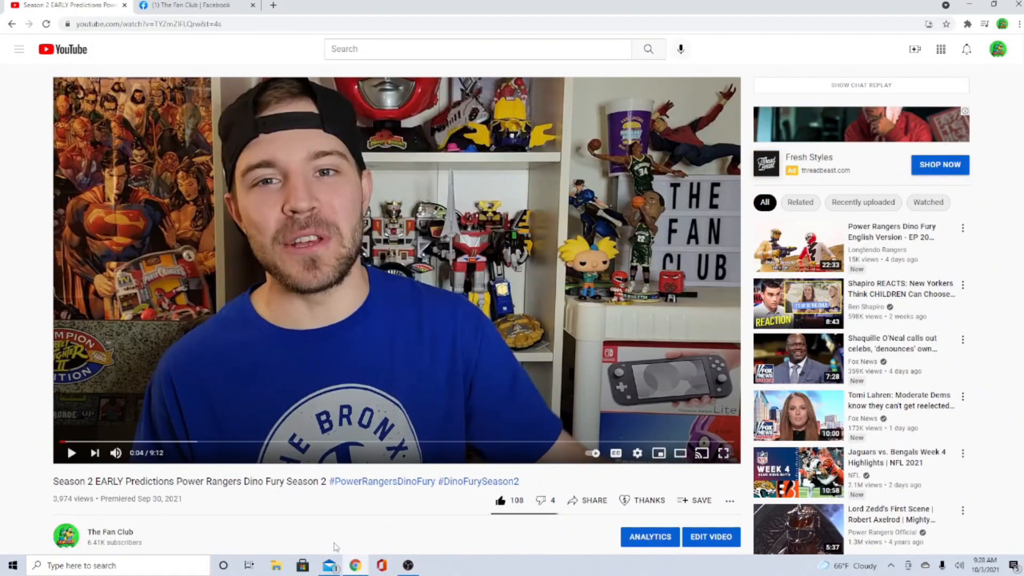
pyautogui.scroll(-3)
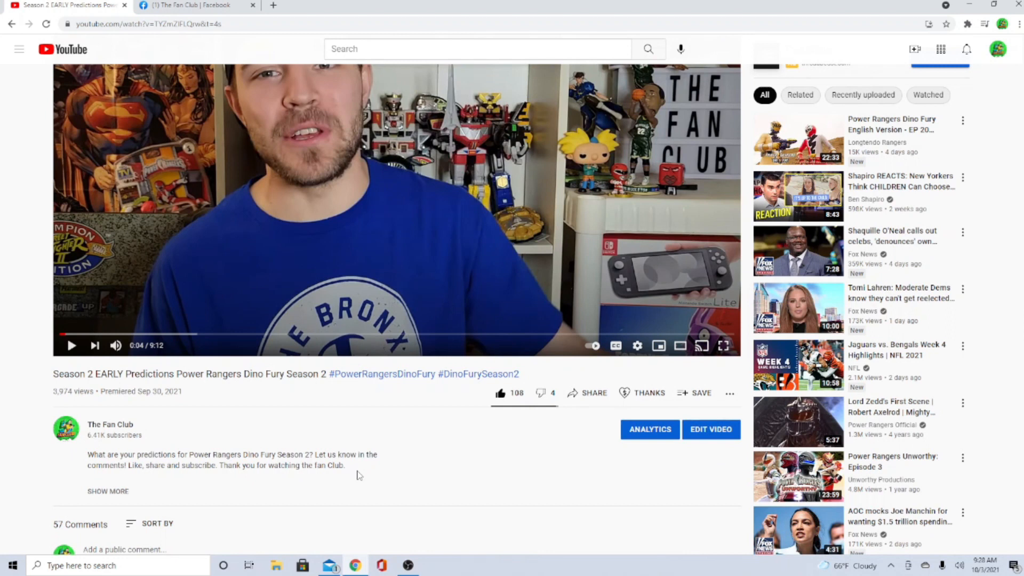
pyautogui.moveTo(357, 476)
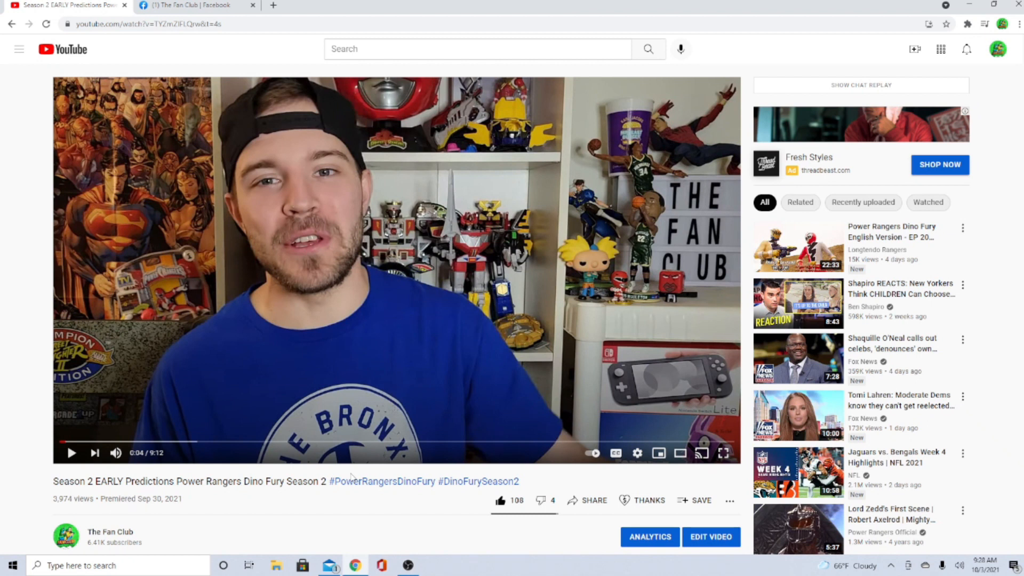
pyautogui.scroll(-3)
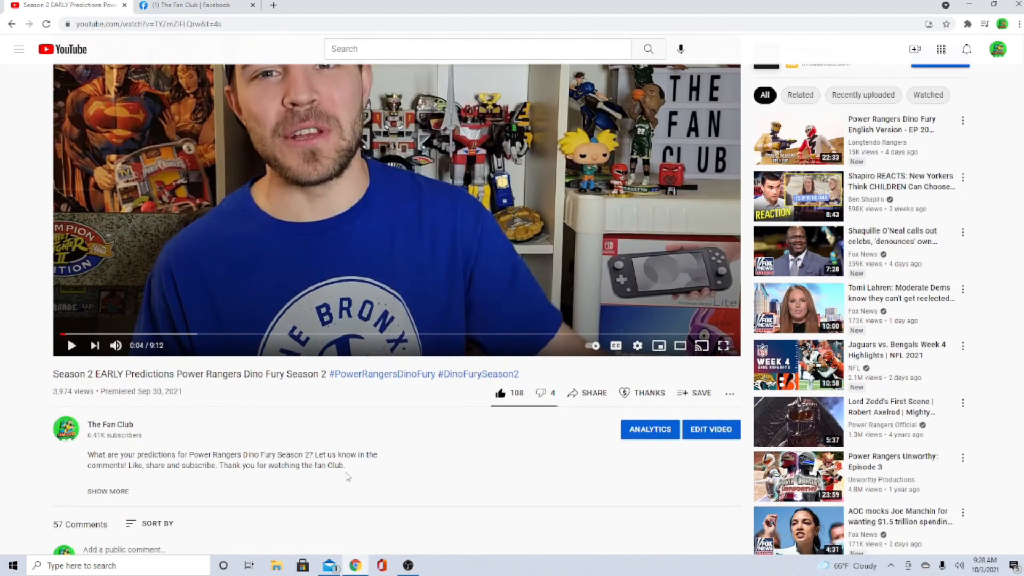
pyautogui.scroll(-3)
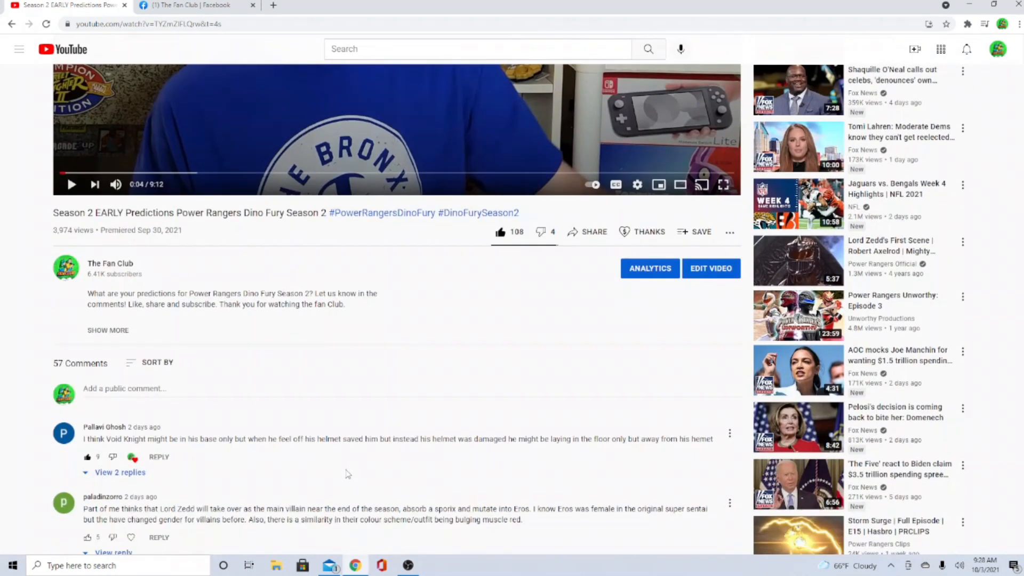
# Step: Scroll so the Void Knight and Lord Zedd comments fill the page for reading
pyautogui.scroll(-3)
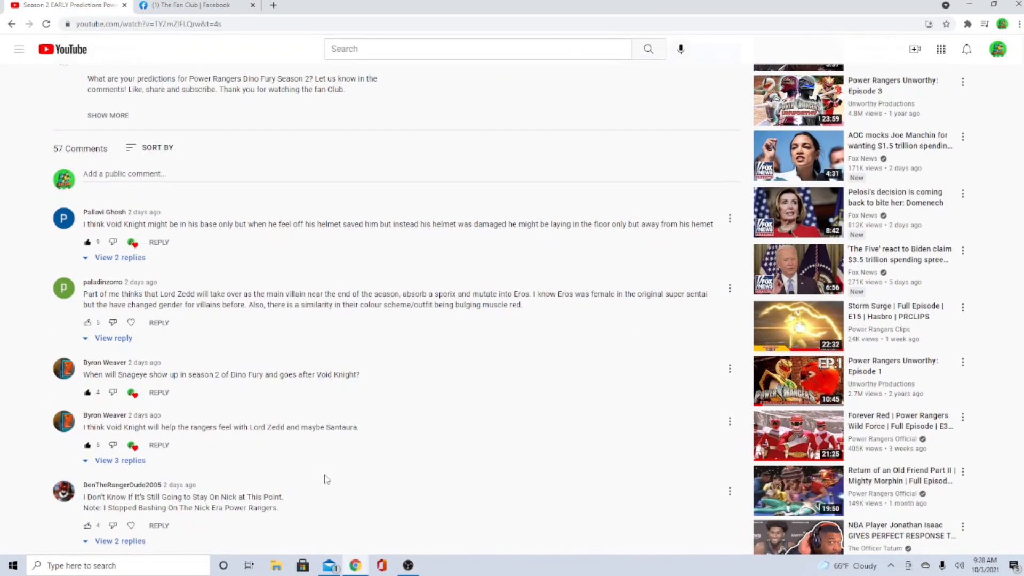
pyautogui.scroll(-3)
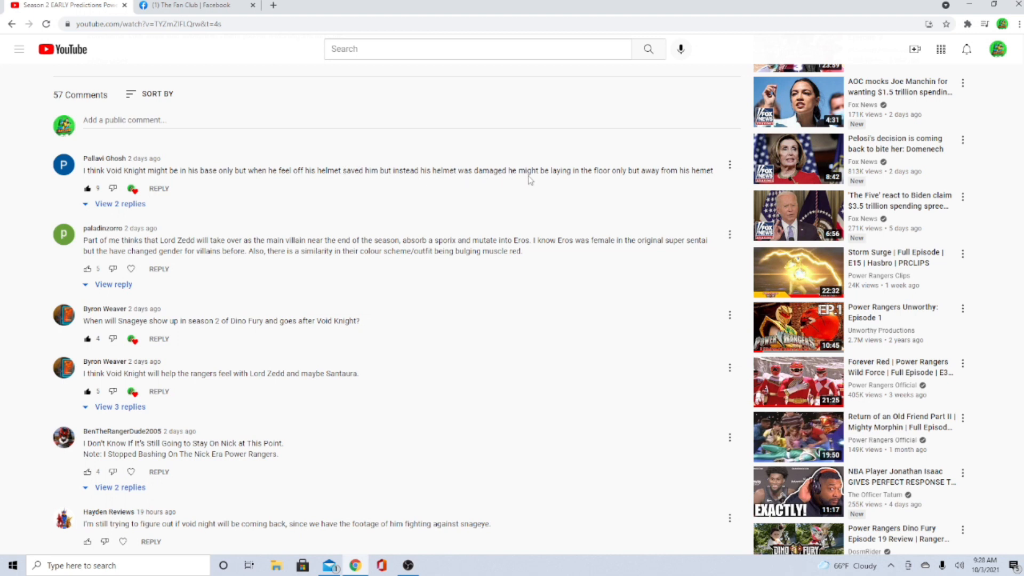
pyautogui.moveTo(668, 171)
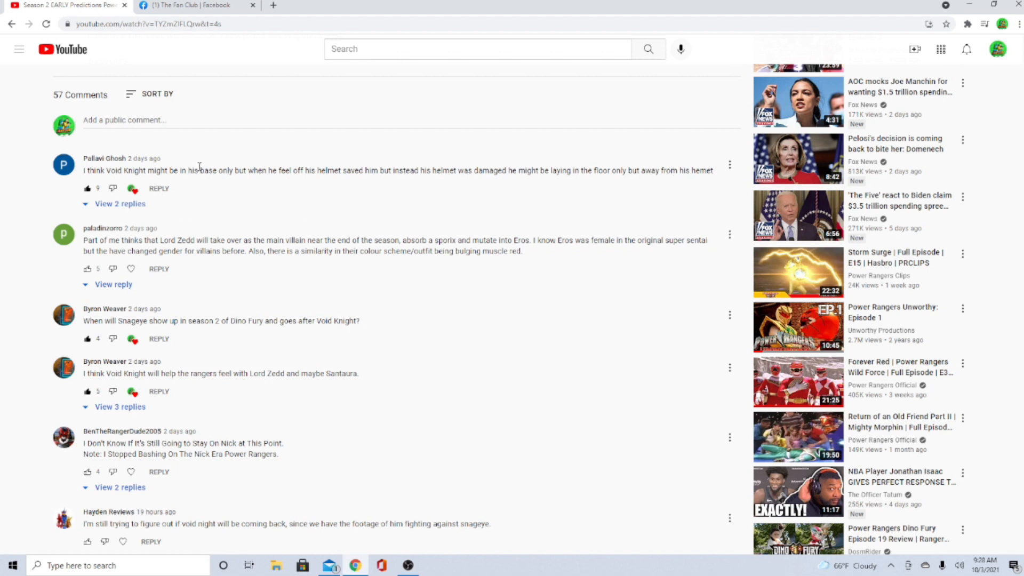
pyautogui.moveTo(261, 188)
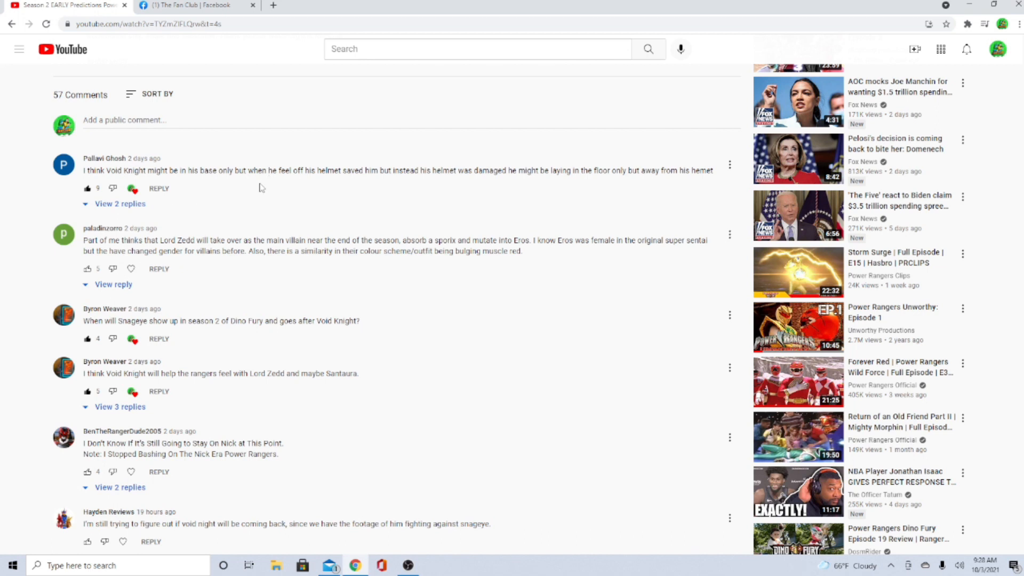
pyautogui.moveTo(254, 208)
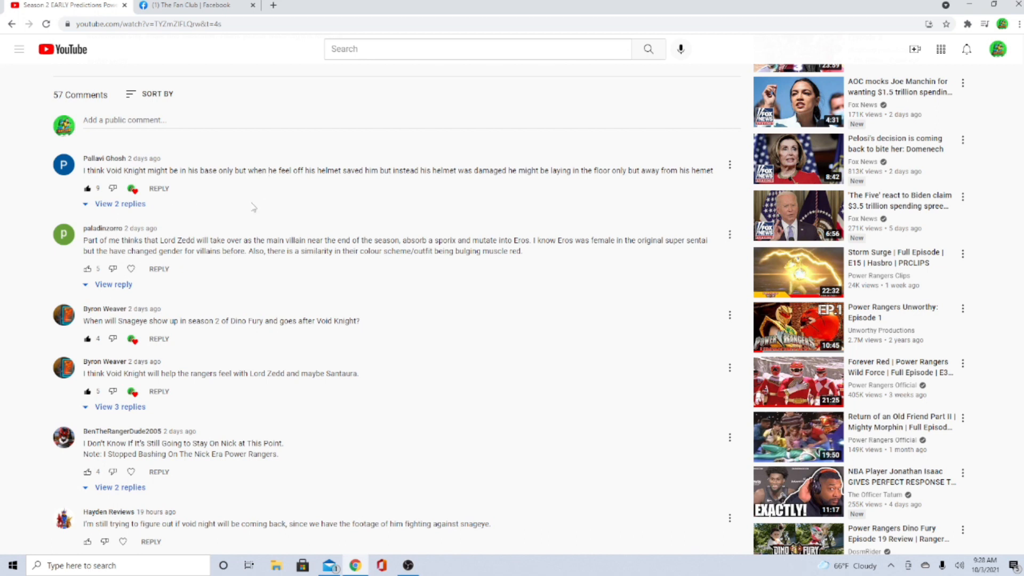
pyautogui.moveTo(237, 205)
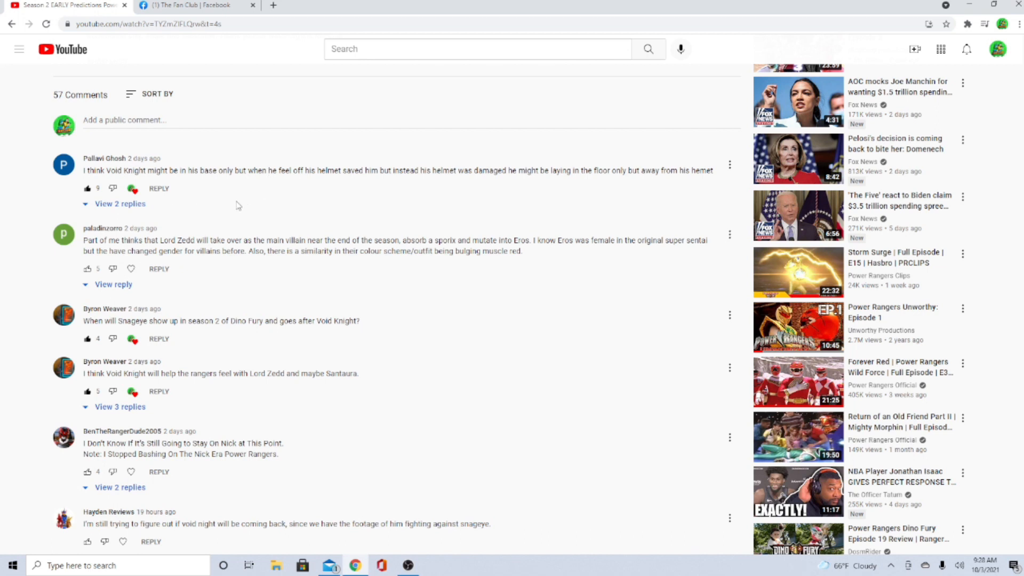
pyautogui.moveTo(327, 185)
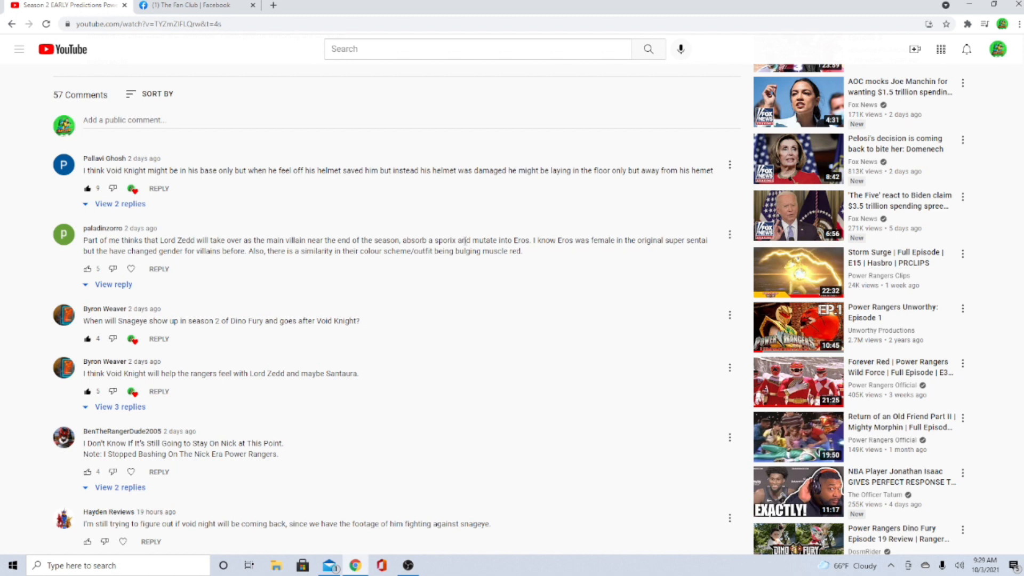
pyautogui.moveTo(519, 253)
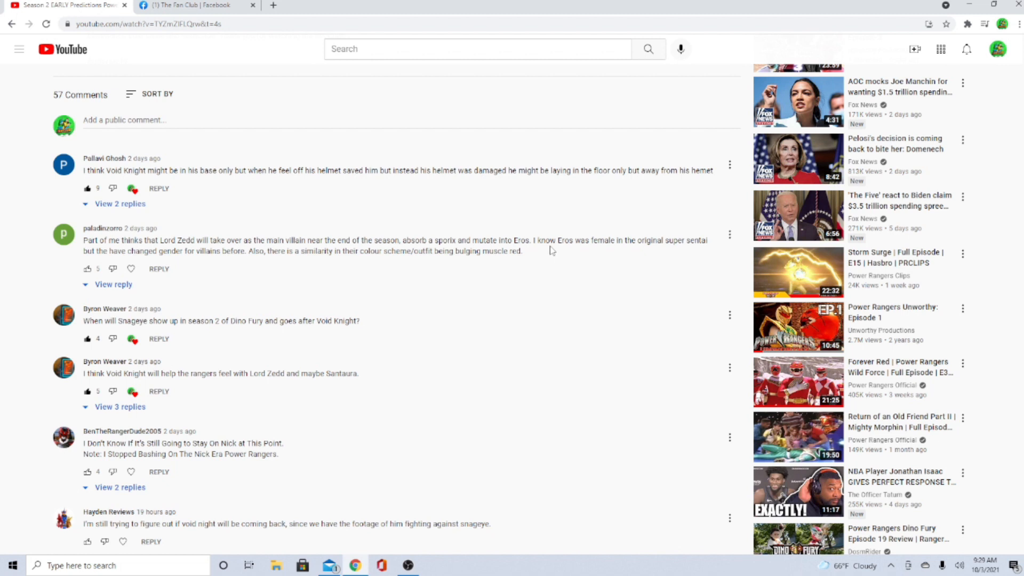
pyautogui.moveTo(600, 262)
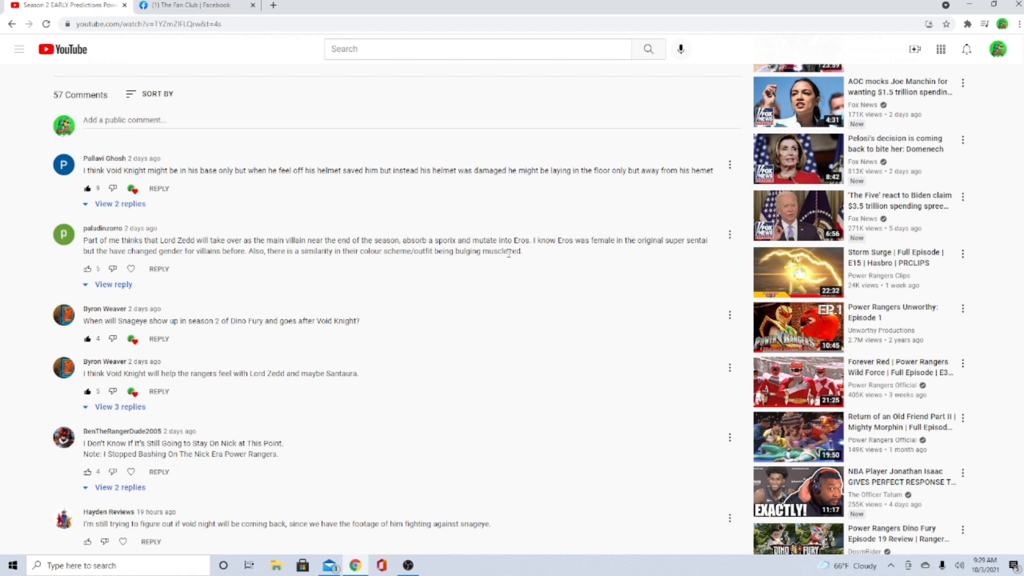
pyautogui.moveTo(510, 254)
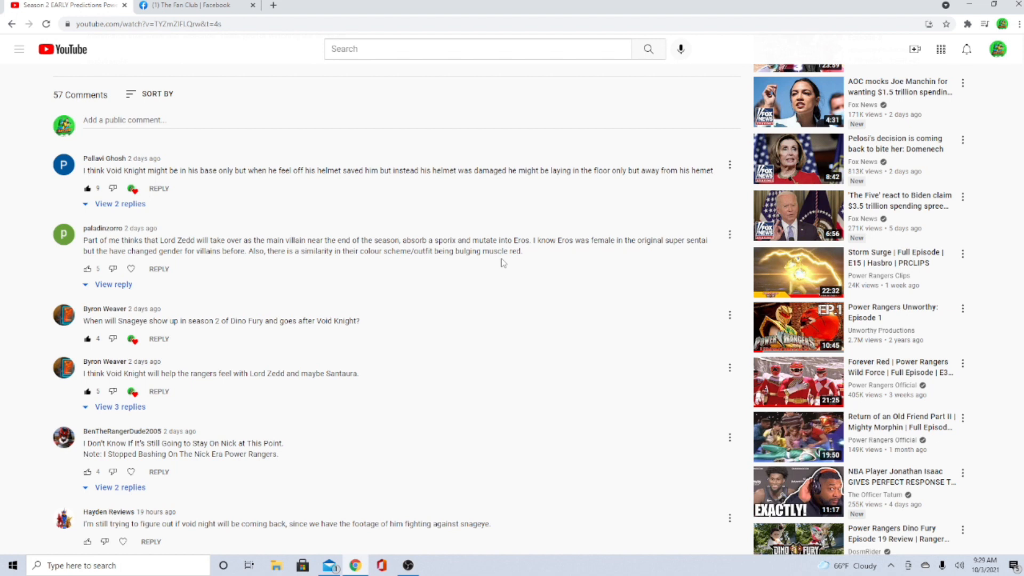
pyautogui.moveTo(502, 261)
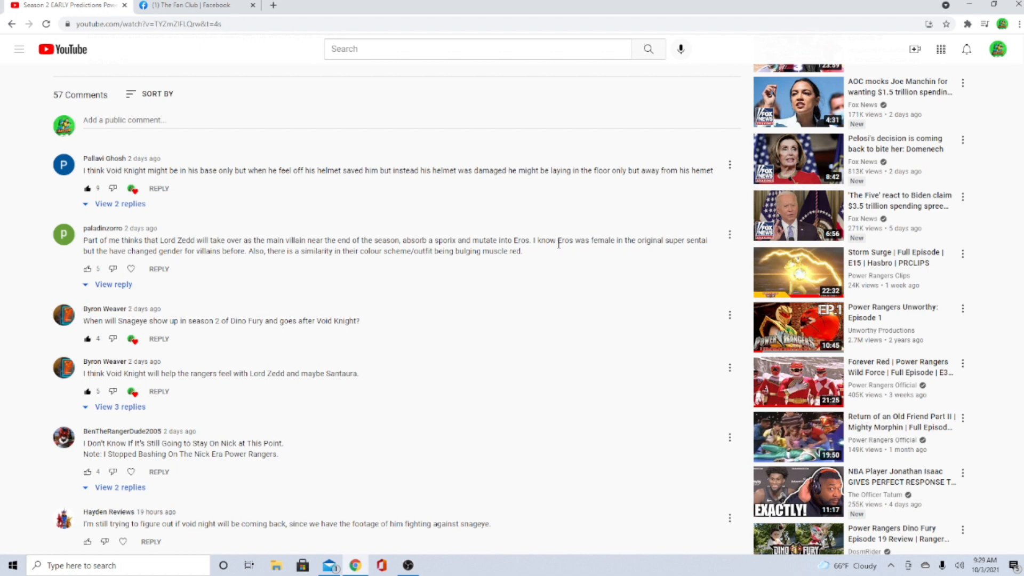
pyautogui.moveTo(359, 264)
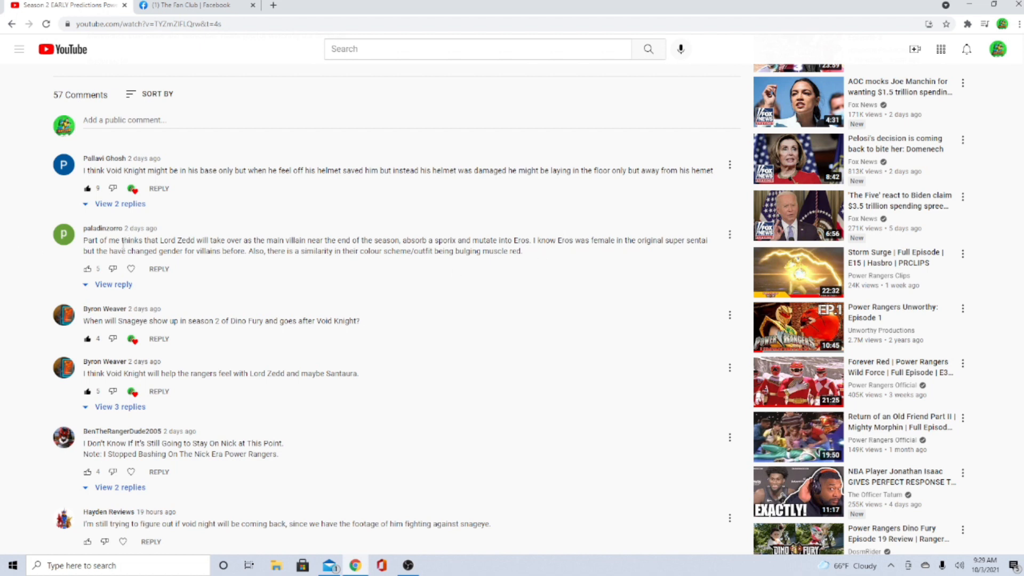
# Step: Like the Lord Zedd main-villain comment, raising it to 6 likes, and read on below
pyautogui.click(87, 269)
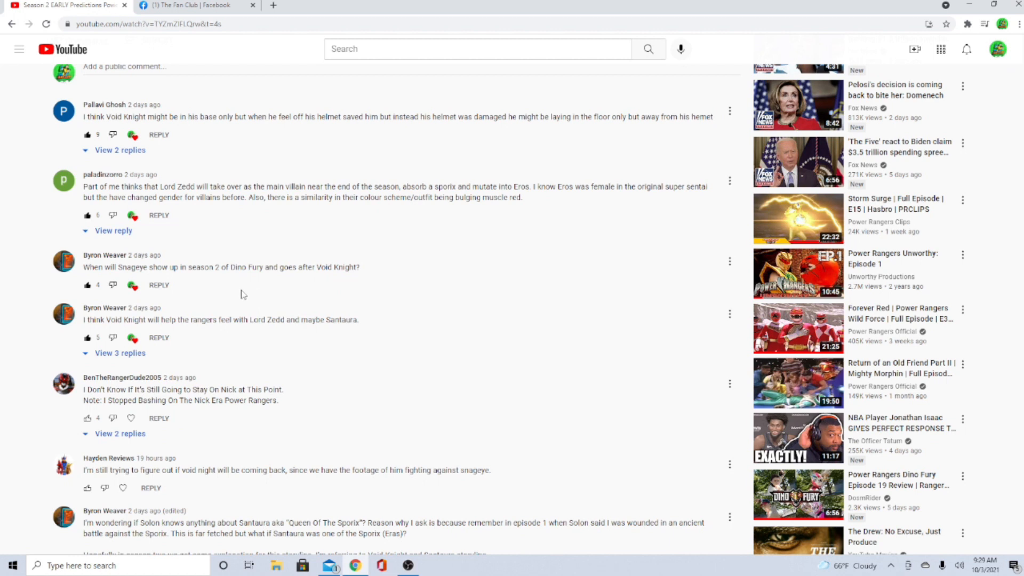
pyautogui.moveTo(289, 264)
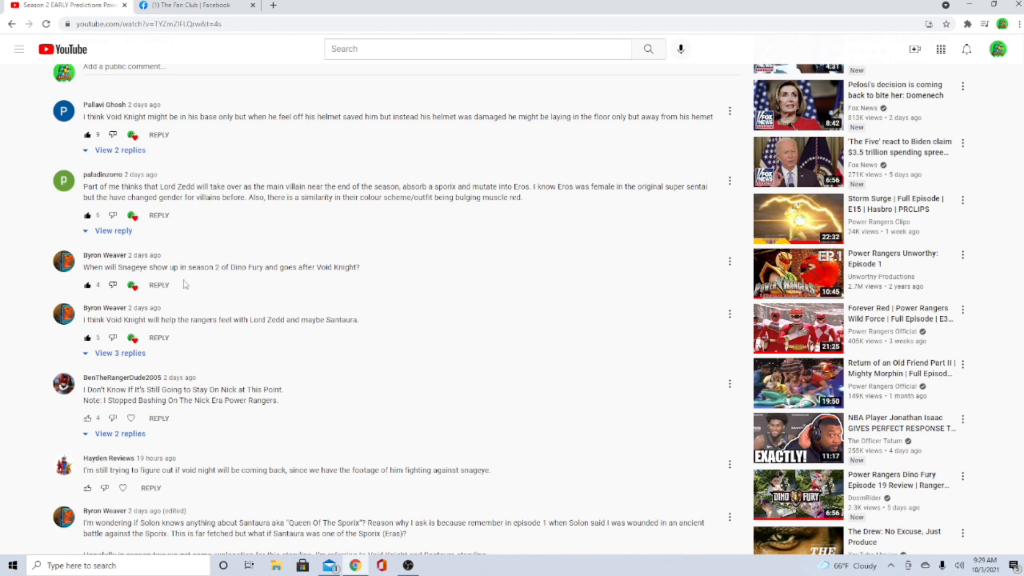
pyautogui.moveTo(365, 268)
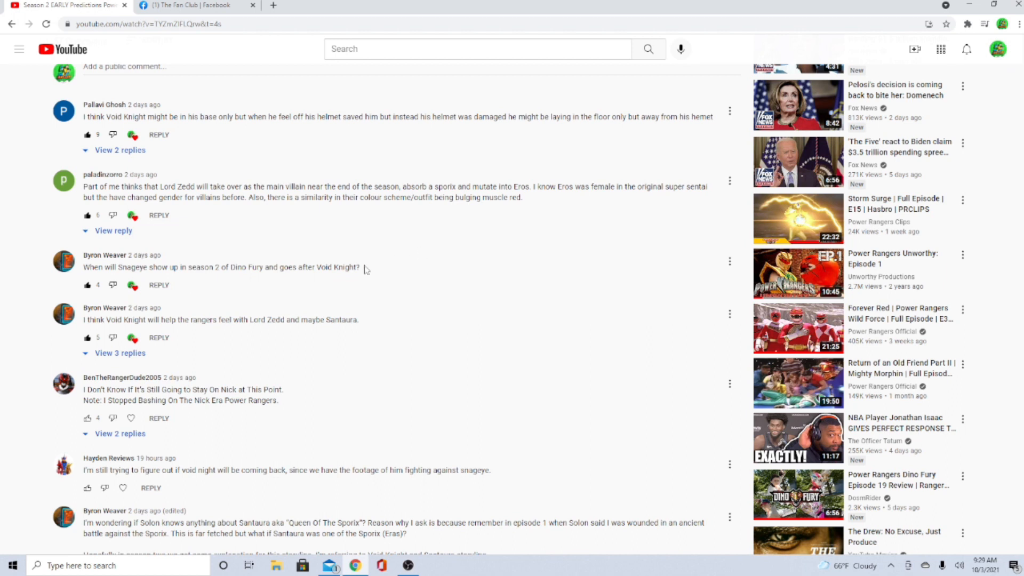
pyautogui.moveTo(2, 232)
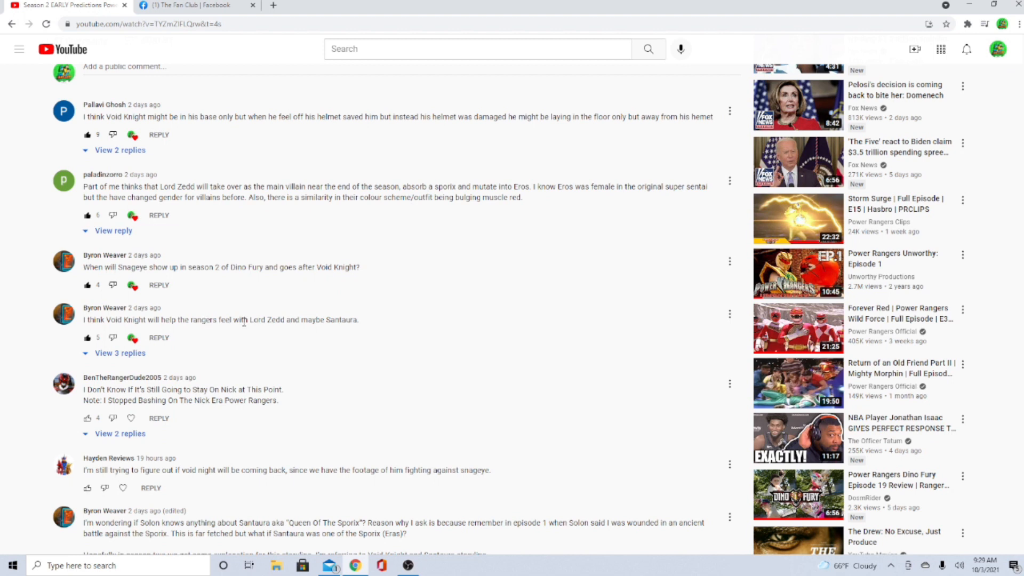
pyautogui.moveTo(338, 321)
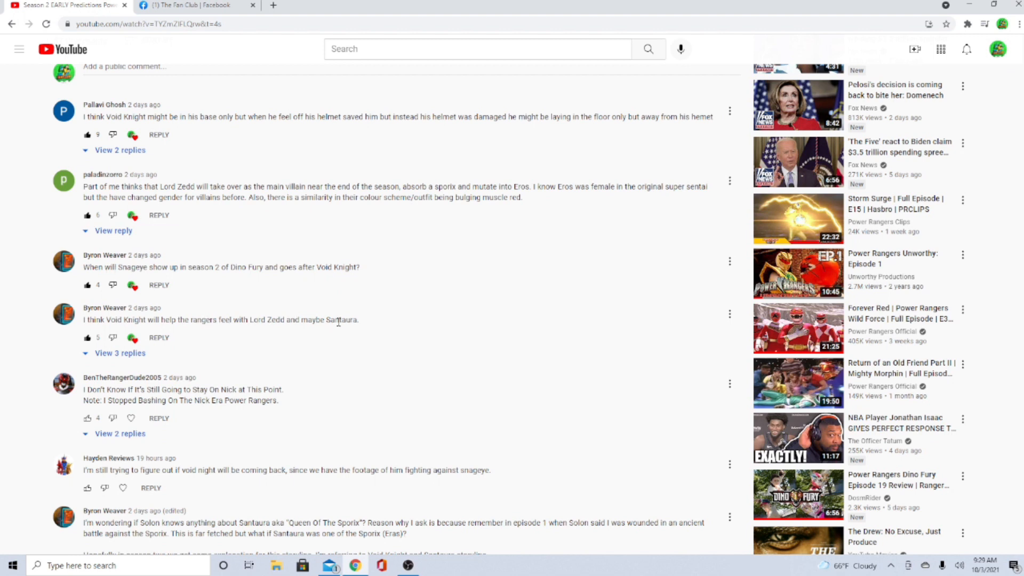
pyautogui.moveTo(184, 357)
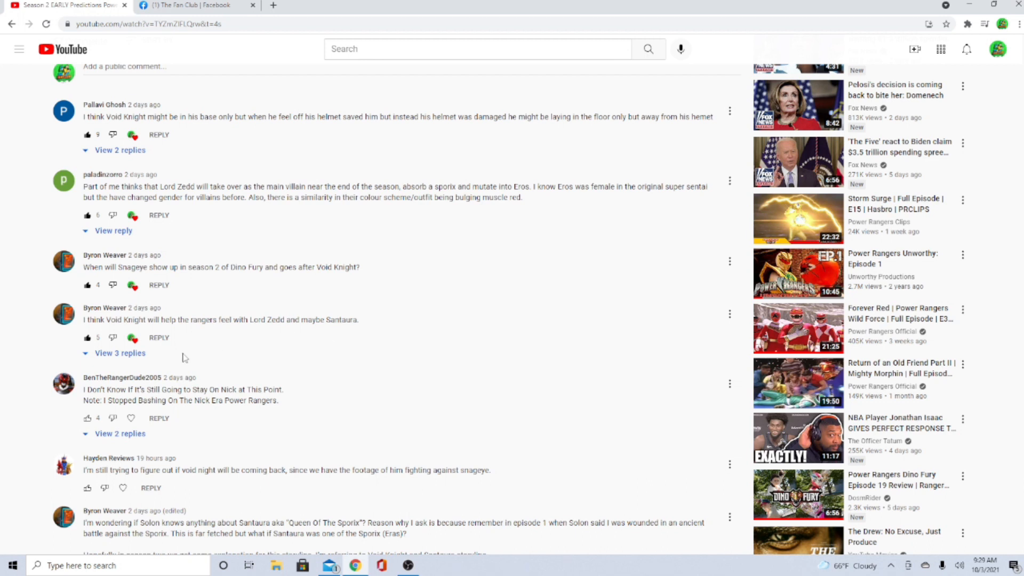
pyautogui.scroll(-3)
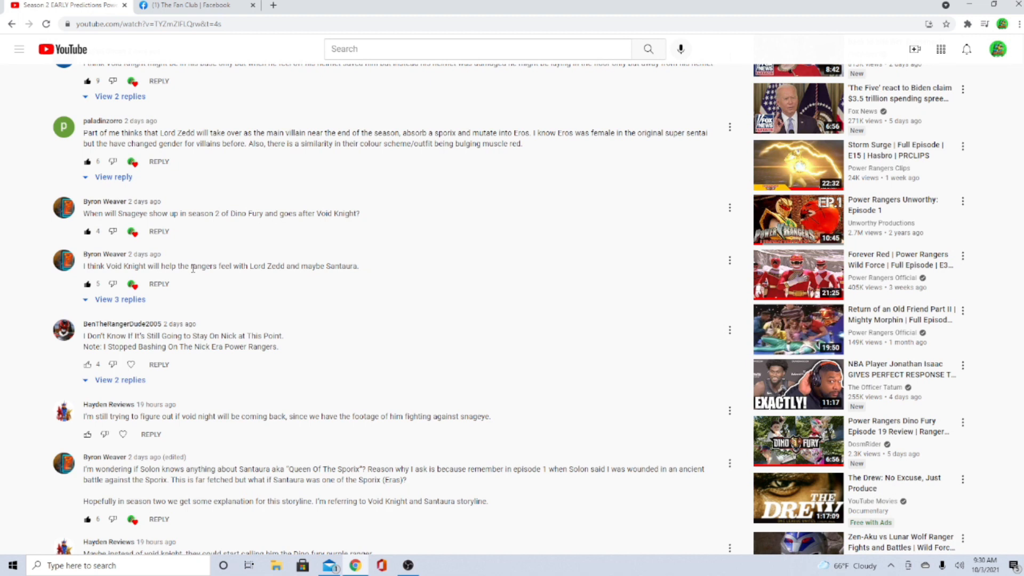
pyautogui.moveTo(228, 305)
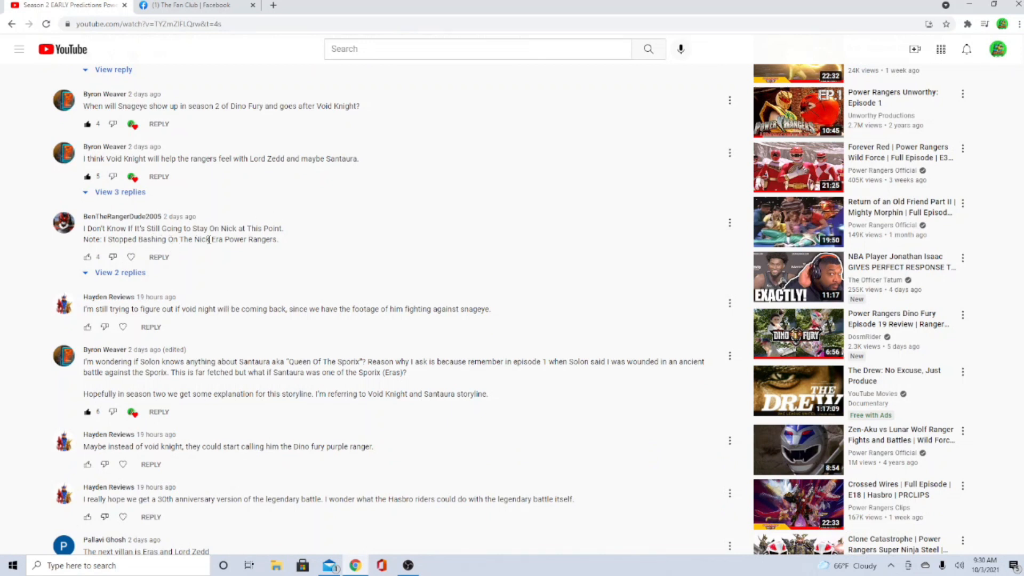
pyautogui.moveTo(268, 252)
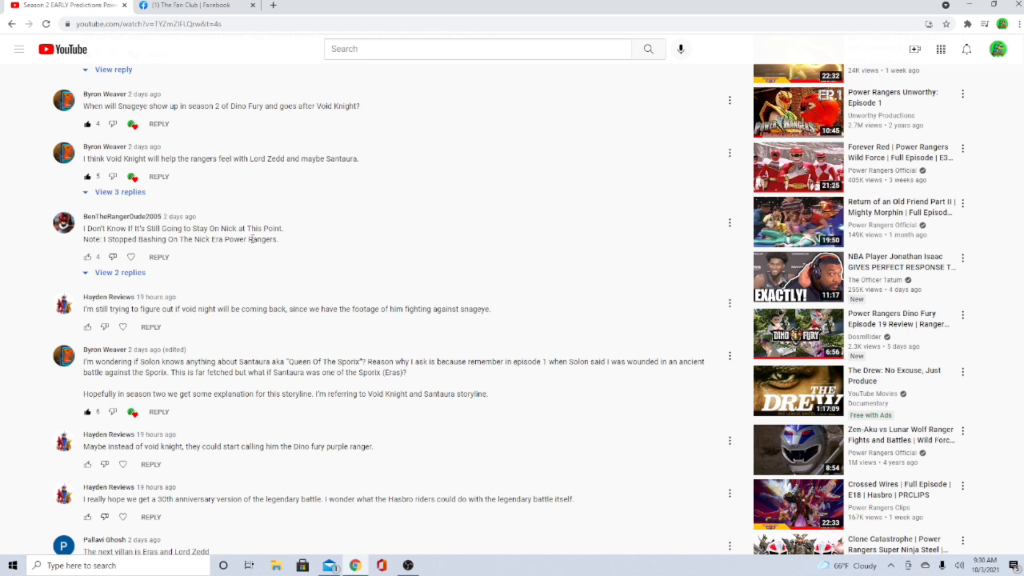
pyautogui.moveTo(240, 243)
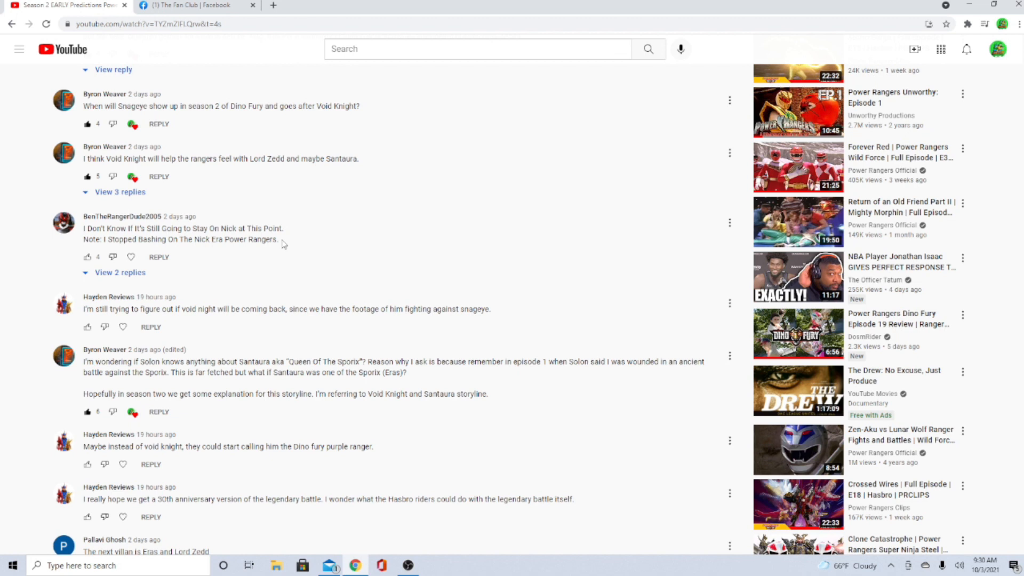
pyautogui.moveTo(280, 246)
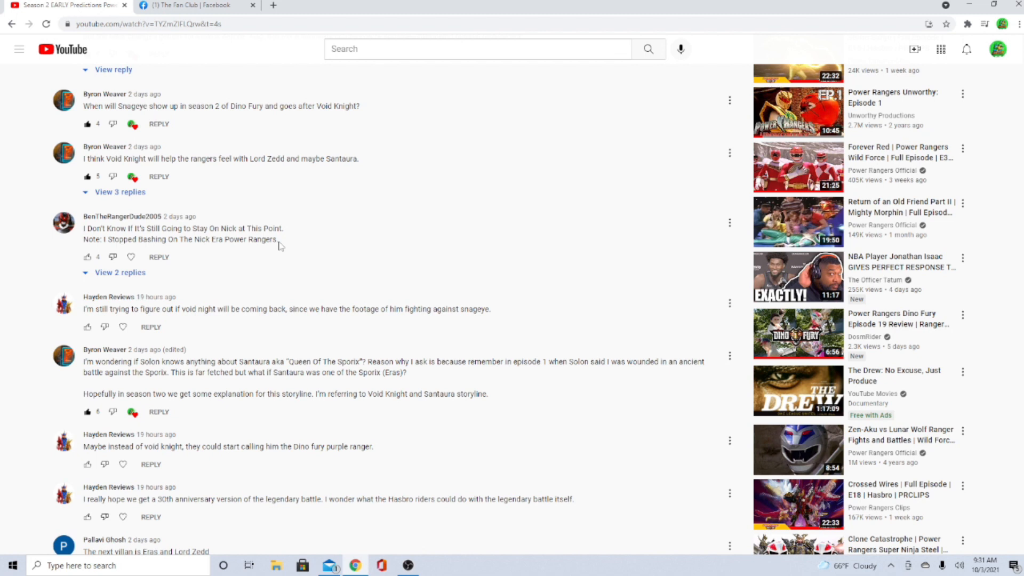
# Step: Scroll down the comments to the question about the max RyusoulRed Power up name
pyautogui.scroll(-3)
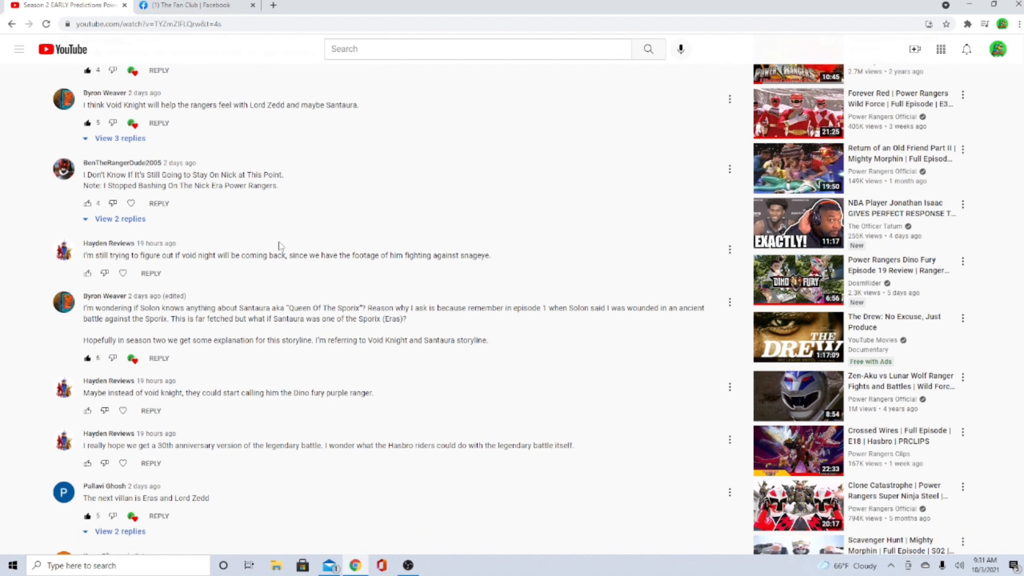
pyautogui.scroll(-3)
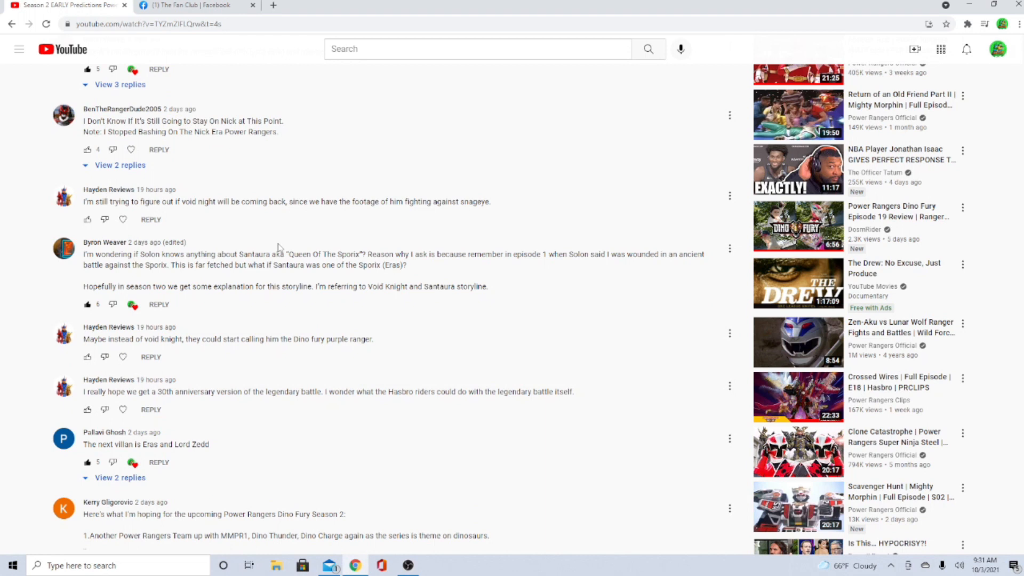
pyautogui.scroll(-3)
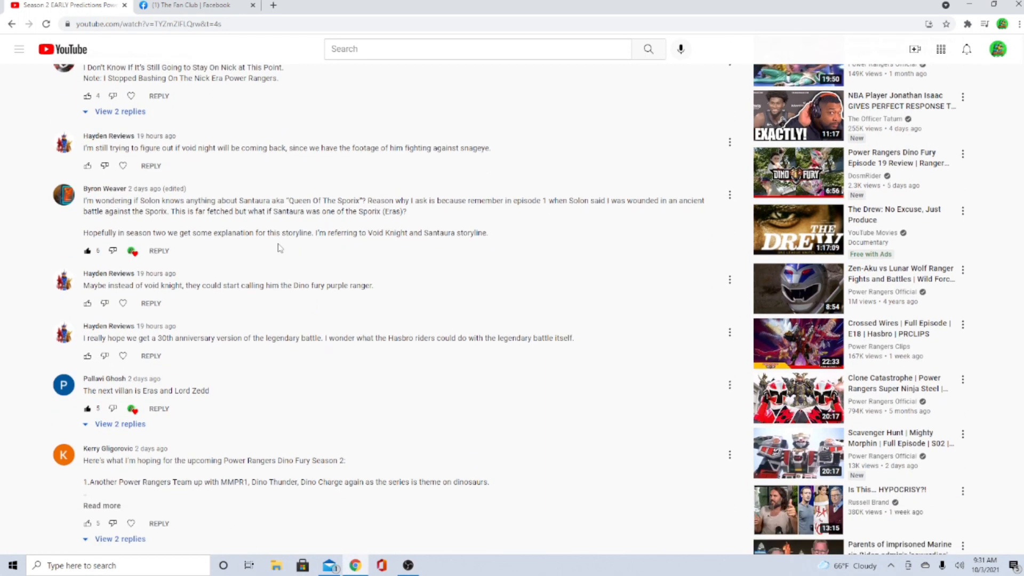
pyautogui.scroll(-3)
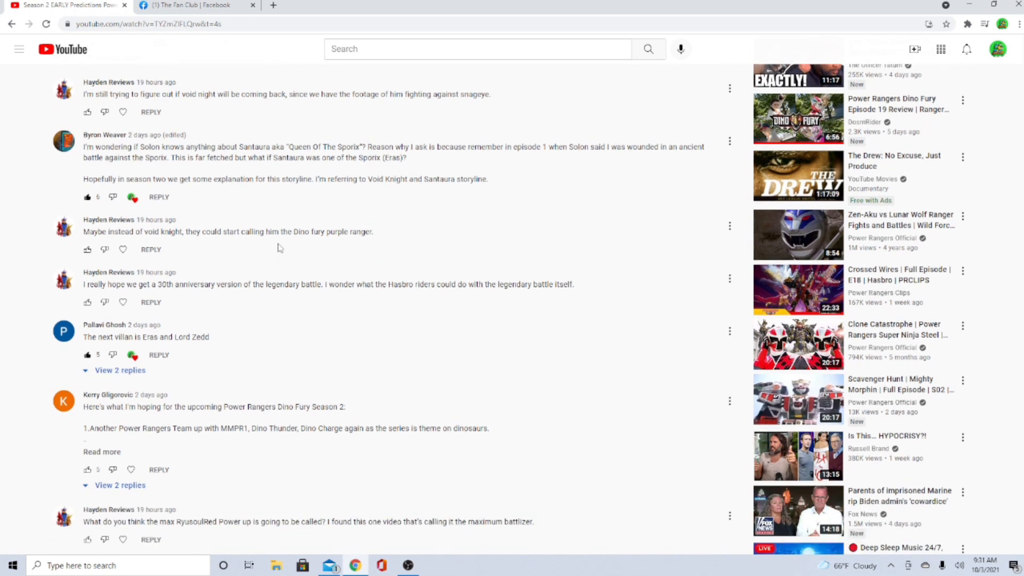
pyautogui.moveTo(280, 263)
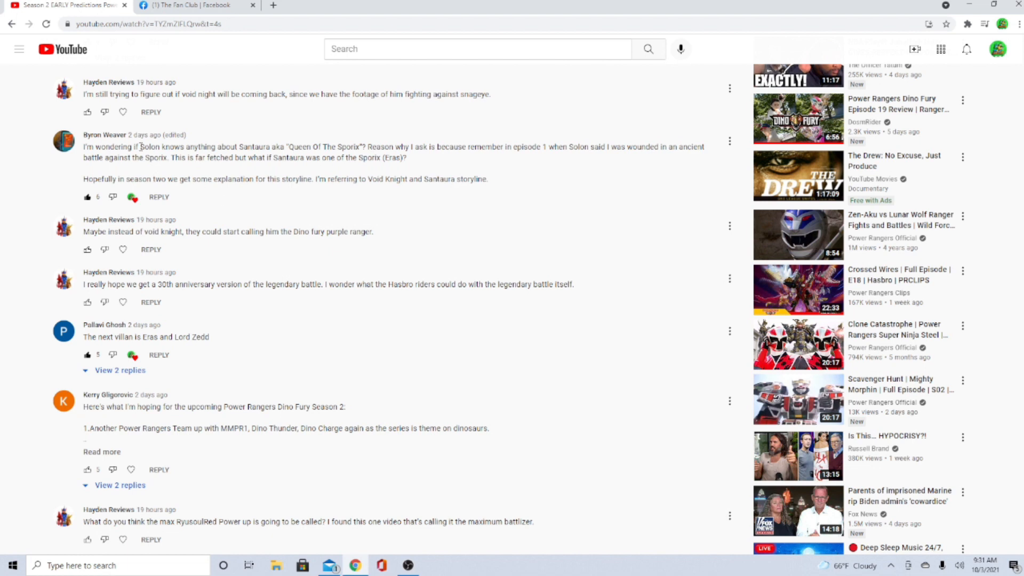
pyautogui.moveTo(272, 144)
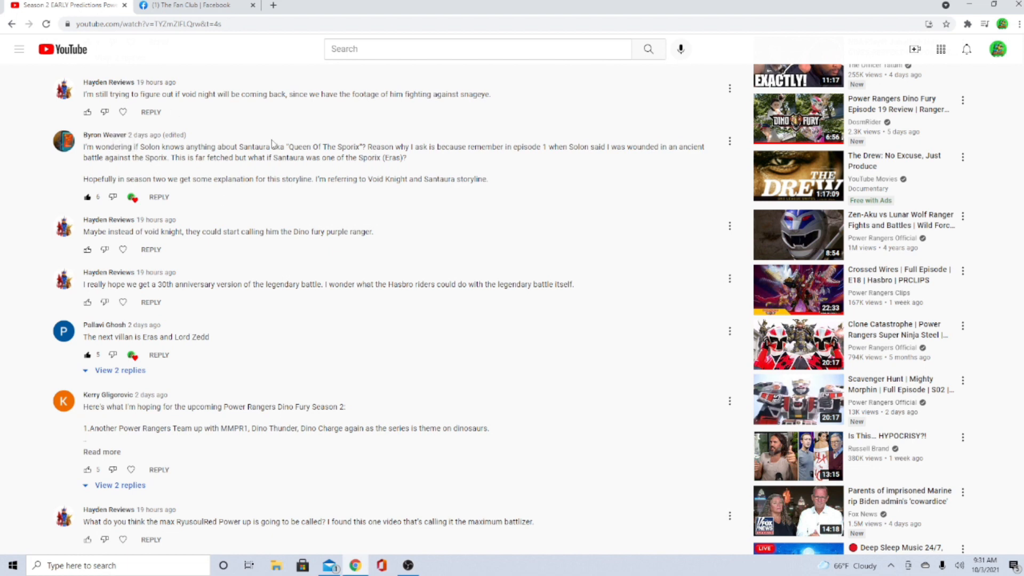
pyautogui.moveTo(351, 117)
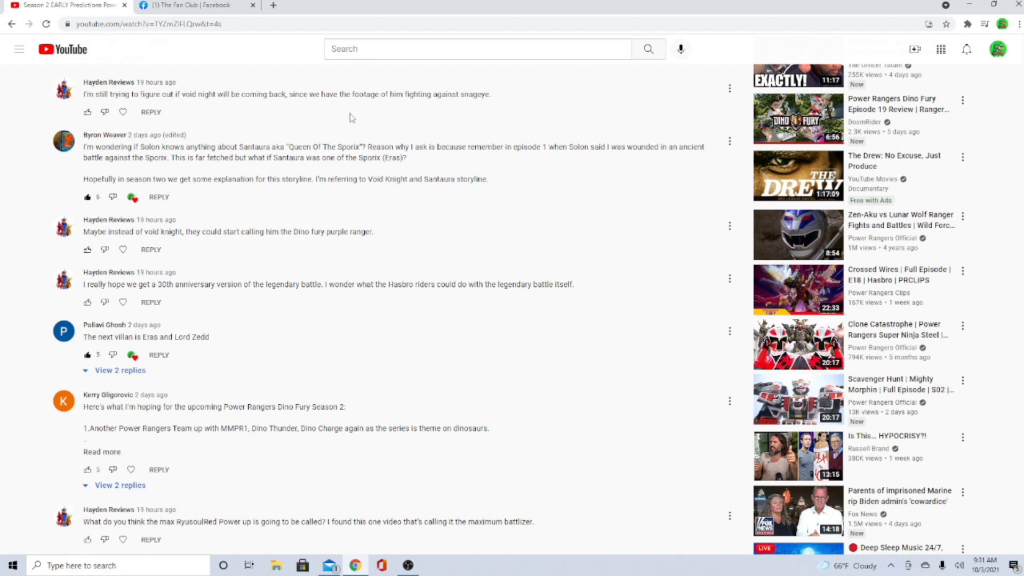
pyautogui.moveTo(489, 100)
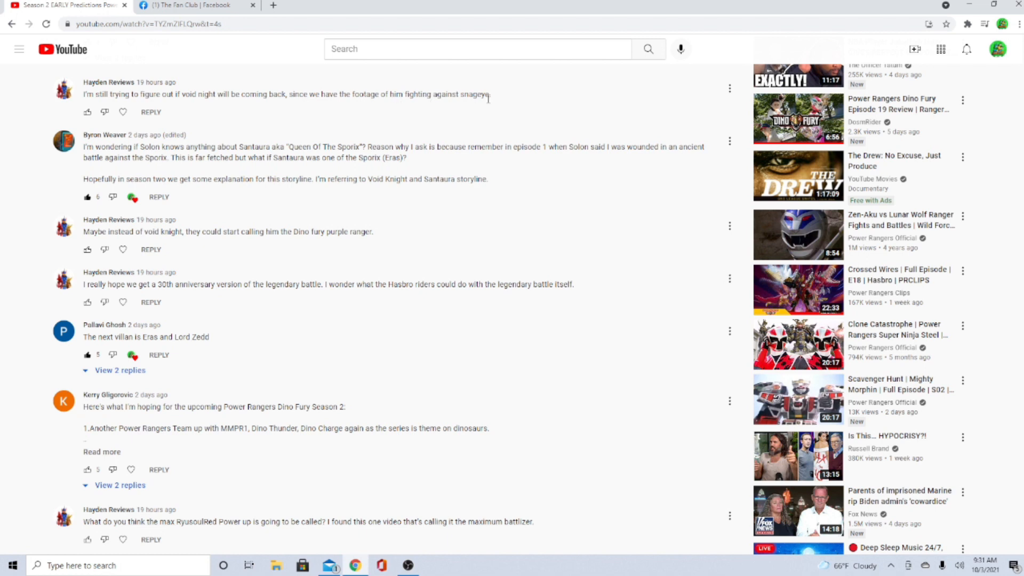
pyautogui.moveTo(491, 107)
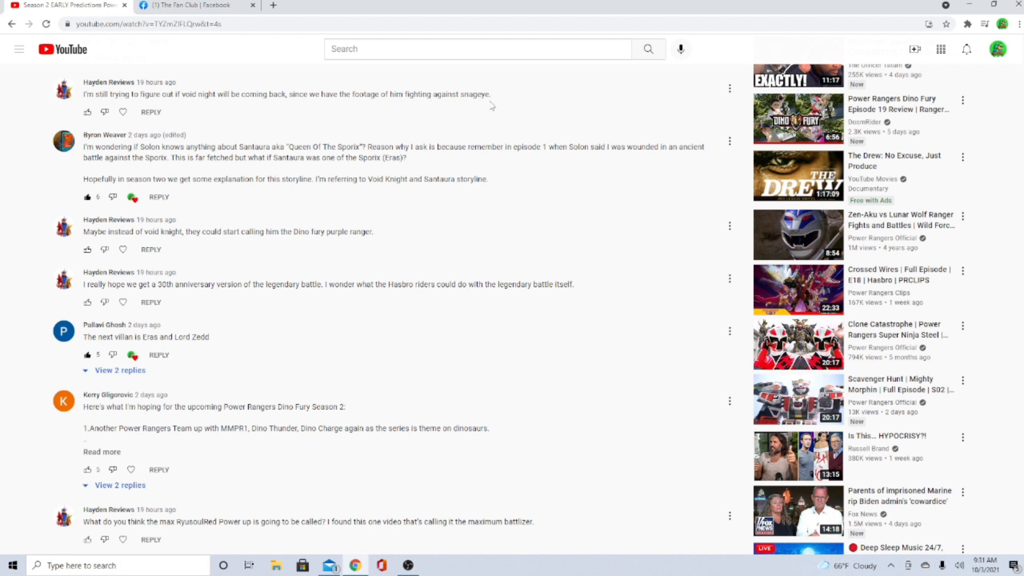
pyautogui.moveTo(495, 94)
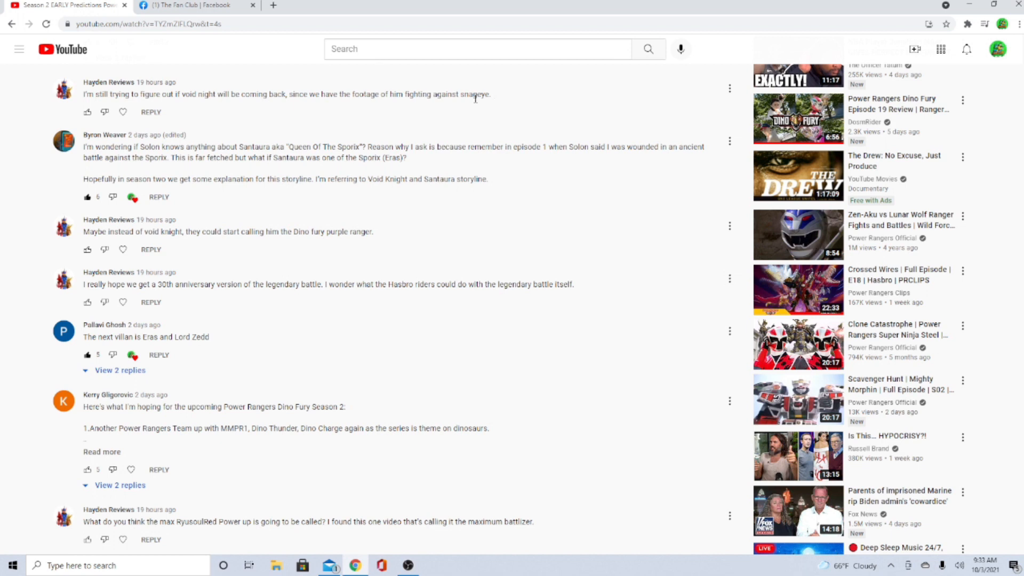
pyautogui.scroll(-3)
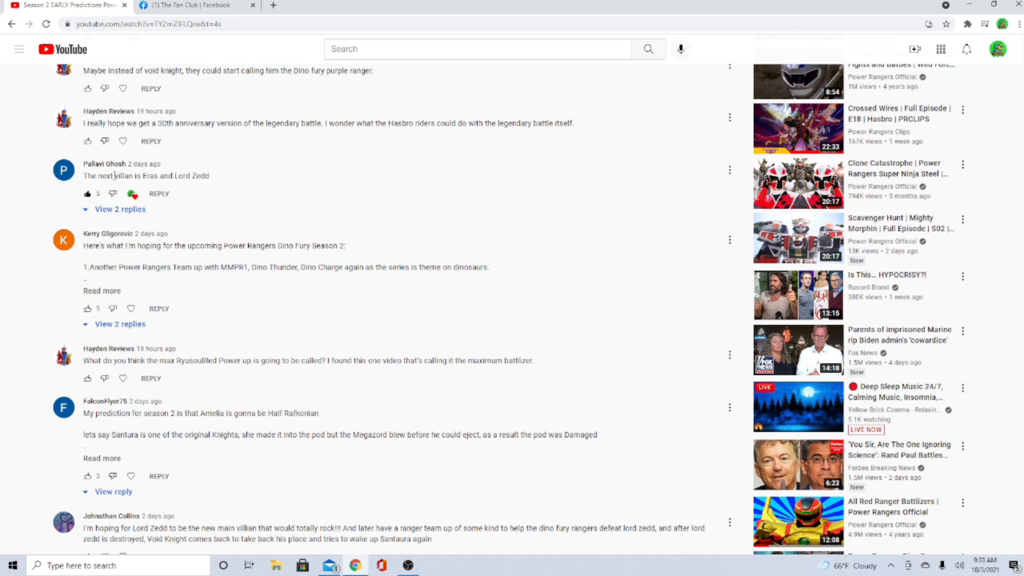
pyautogui.moveTo(237, 182)
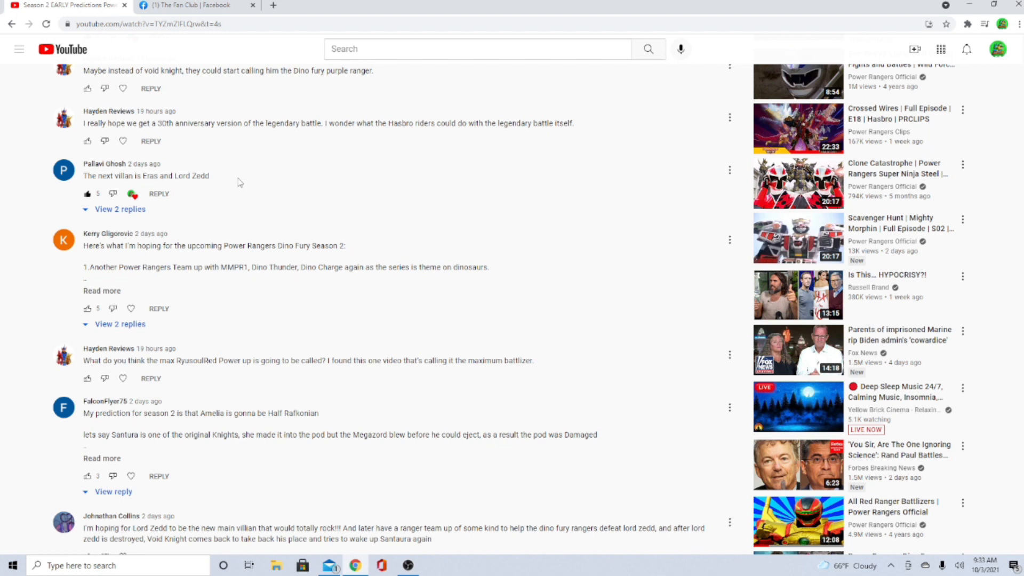
pyautogui.moveTo(228, 194)
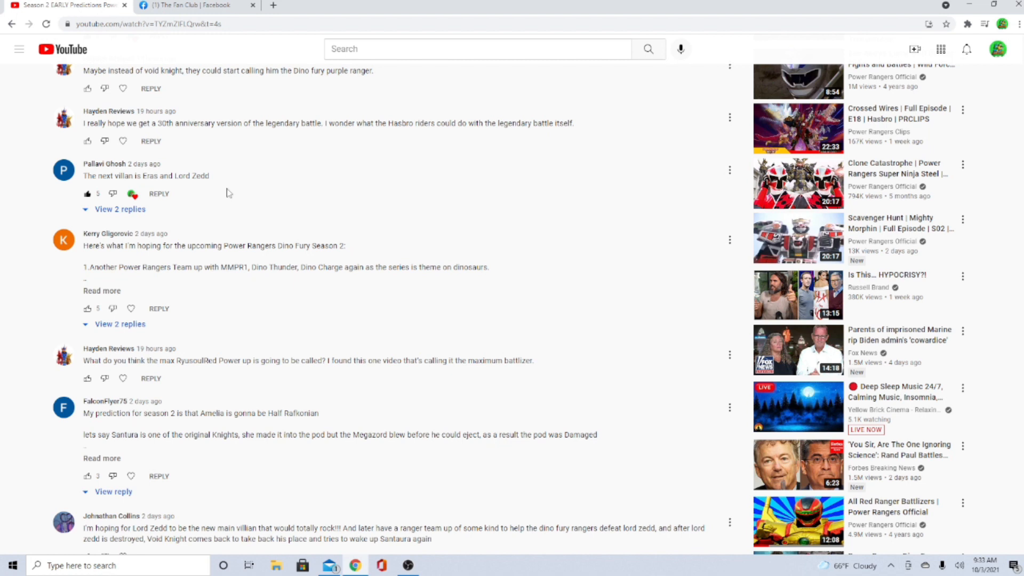
# Step: Expand the truncated five-point Season 2 wishlist comment about Void Knight's redemption
pyautogui.scroll(-3)
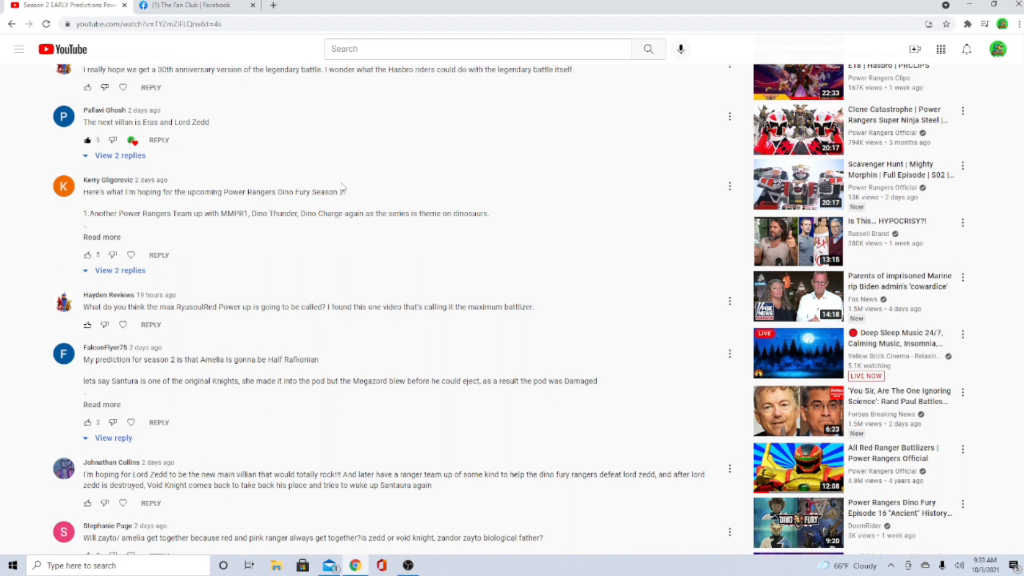
pyautogui.click(102, 236)
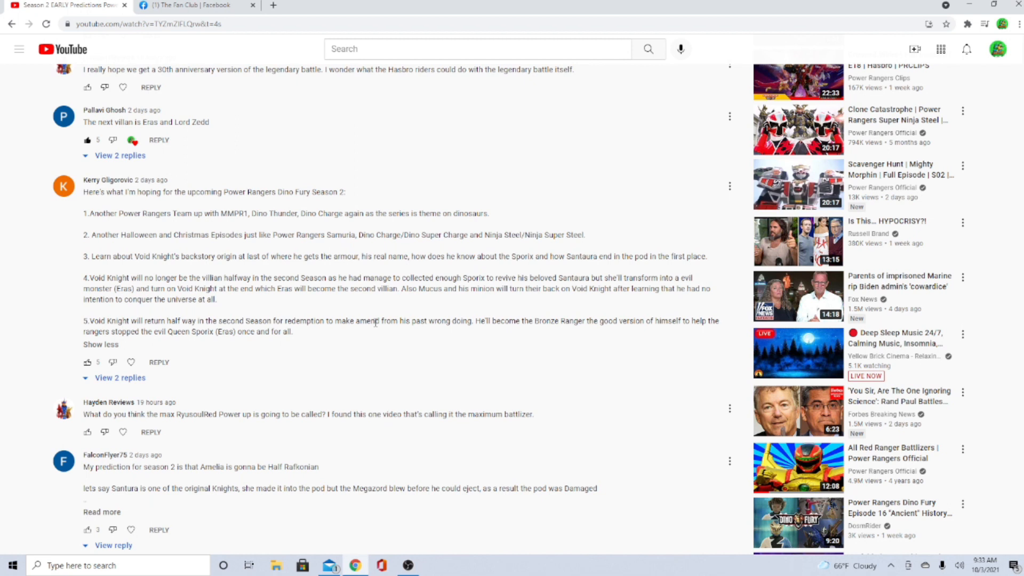
pyautogui.moveTo(308, 223)
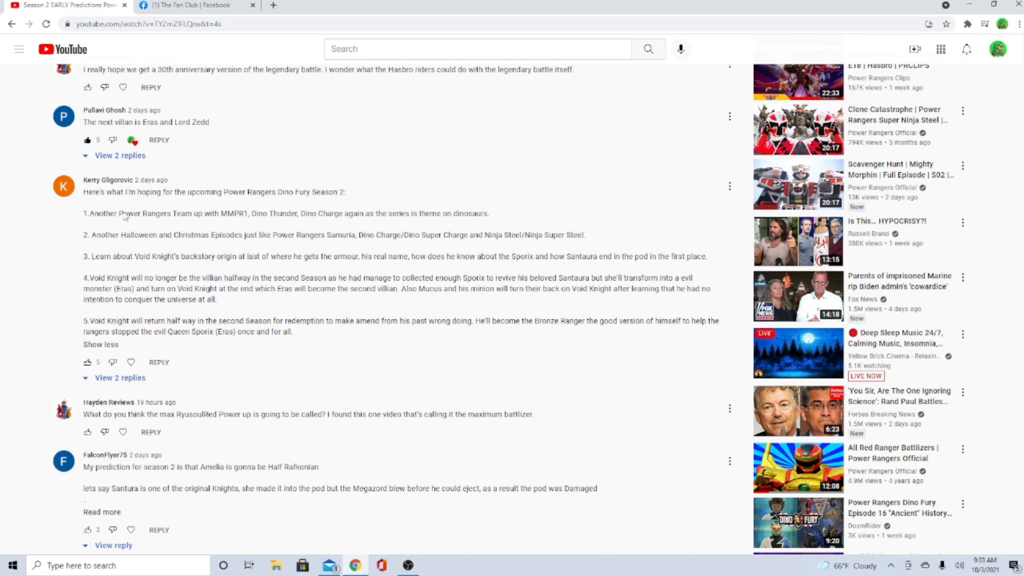
pyautogui.moveTo(314, 213)
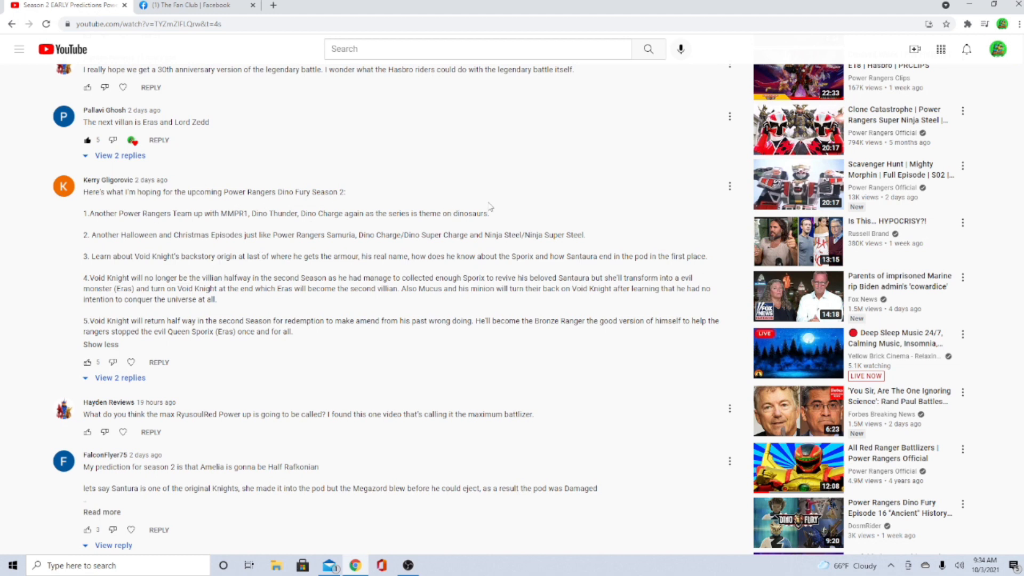
pyautogui.moveTo(484, 202)
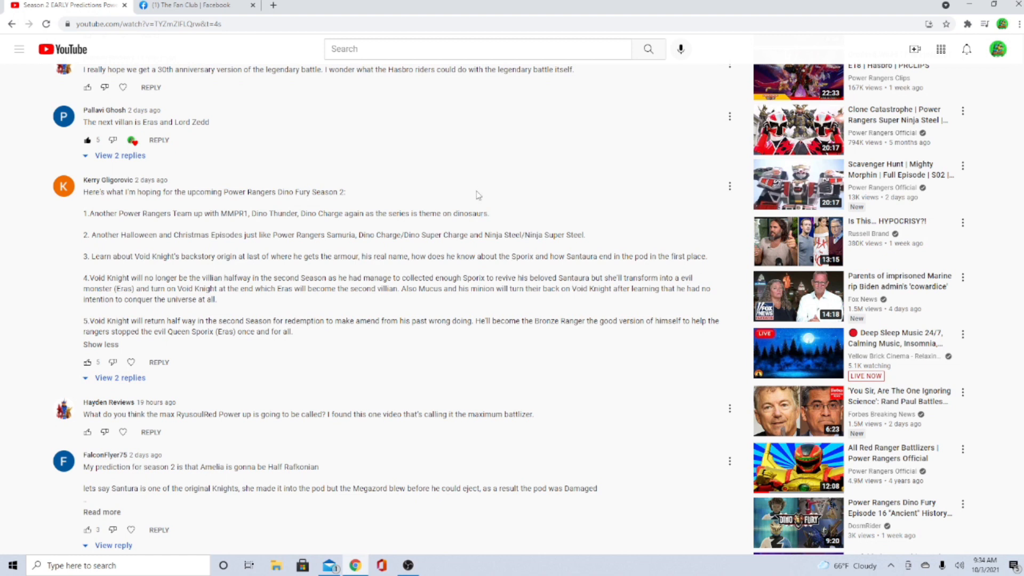
pyautogui.moveTo(444, 206)
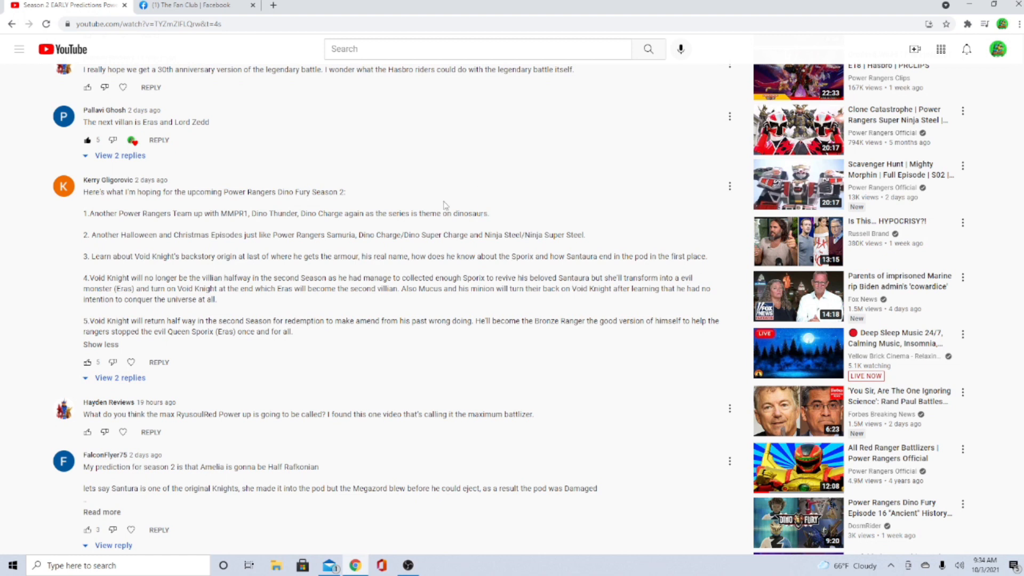
pyautogui.moveTo(289, 212)
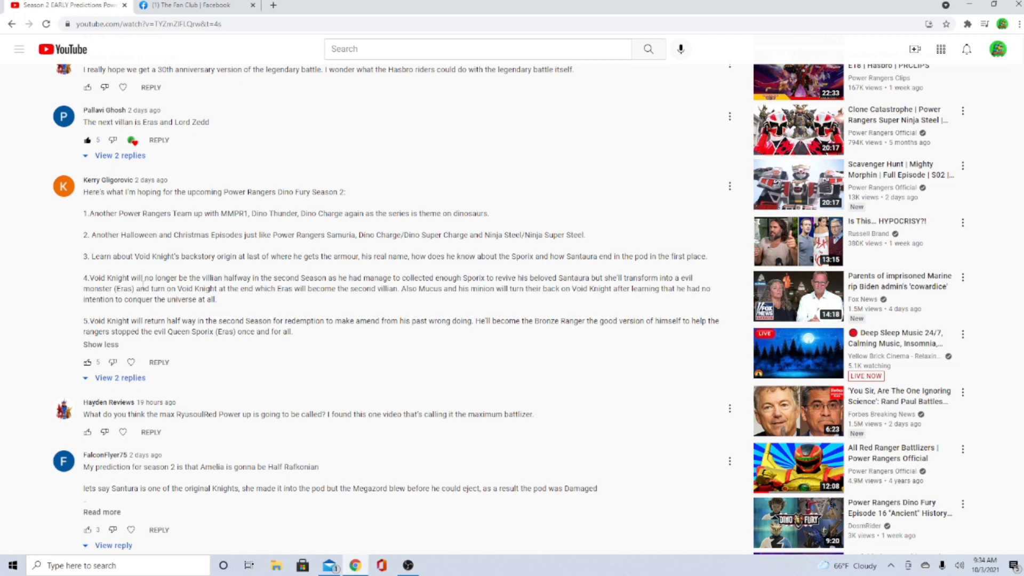
pyautogui.moveTo(257, 238)
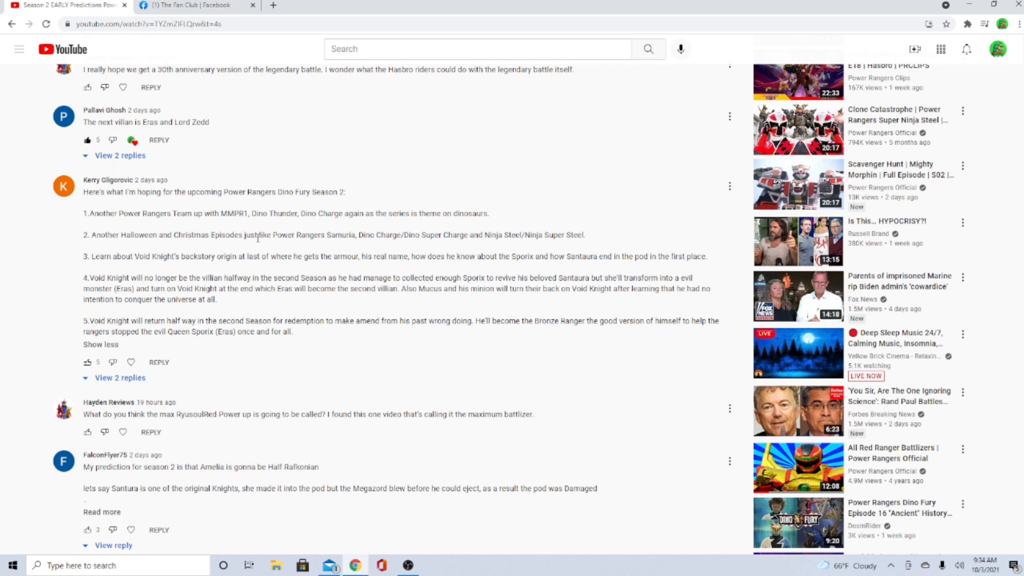
pyautogui.moveTo(383, 234)
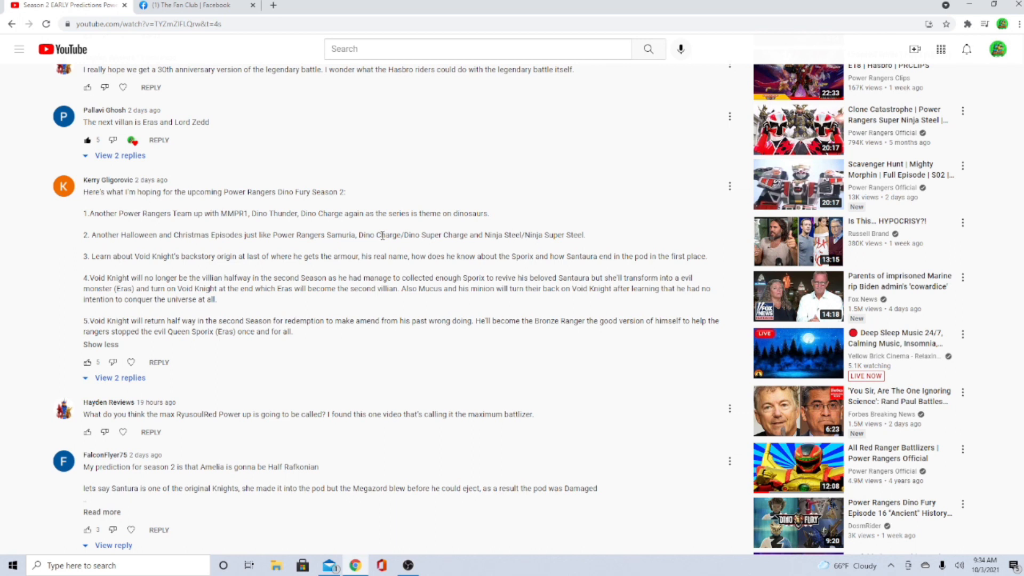
pyautogui.moveTo(432, 234)
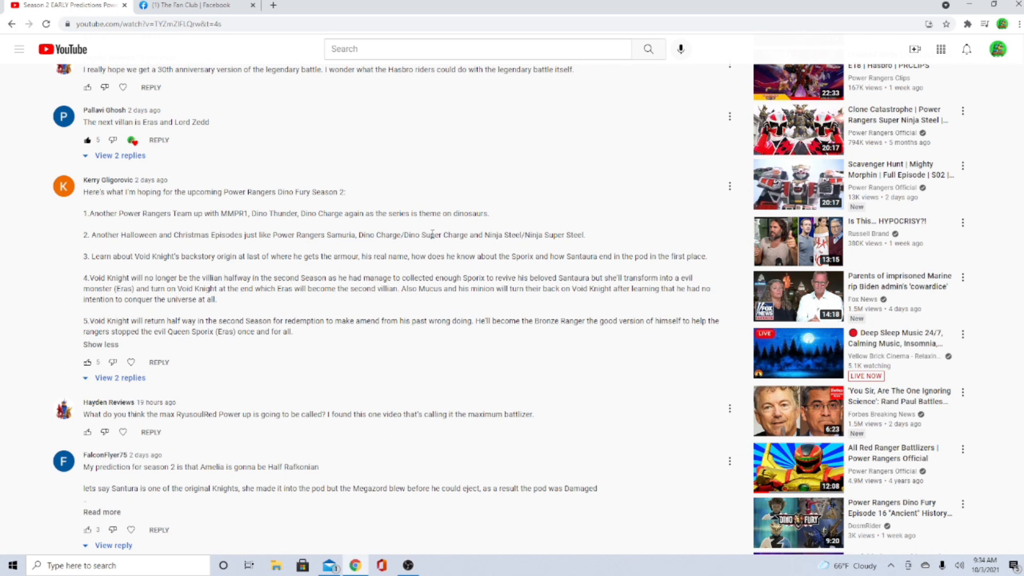
pyautogui.moveTo(174, 255)
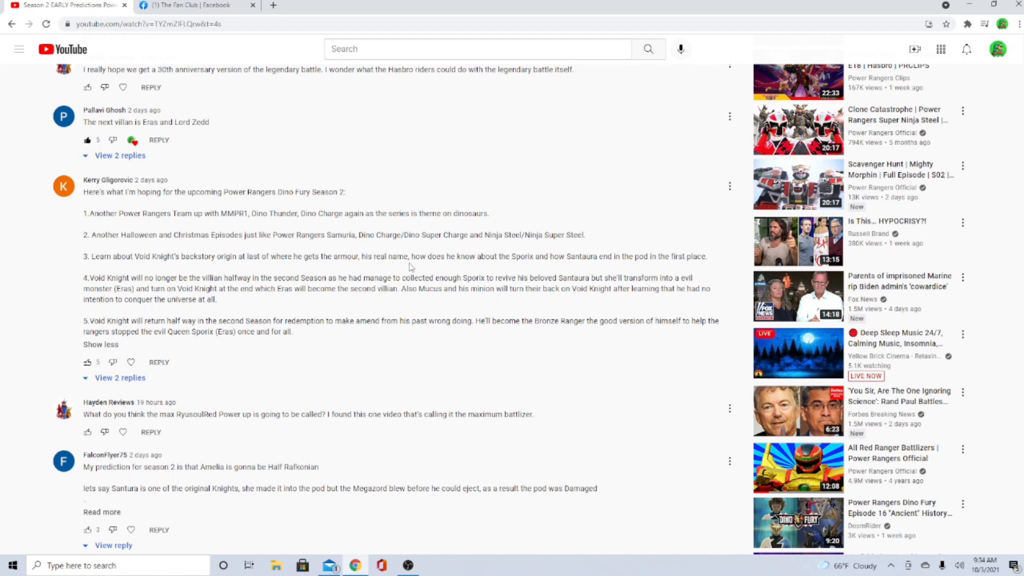
pyautogui.moveTo(582, 255)
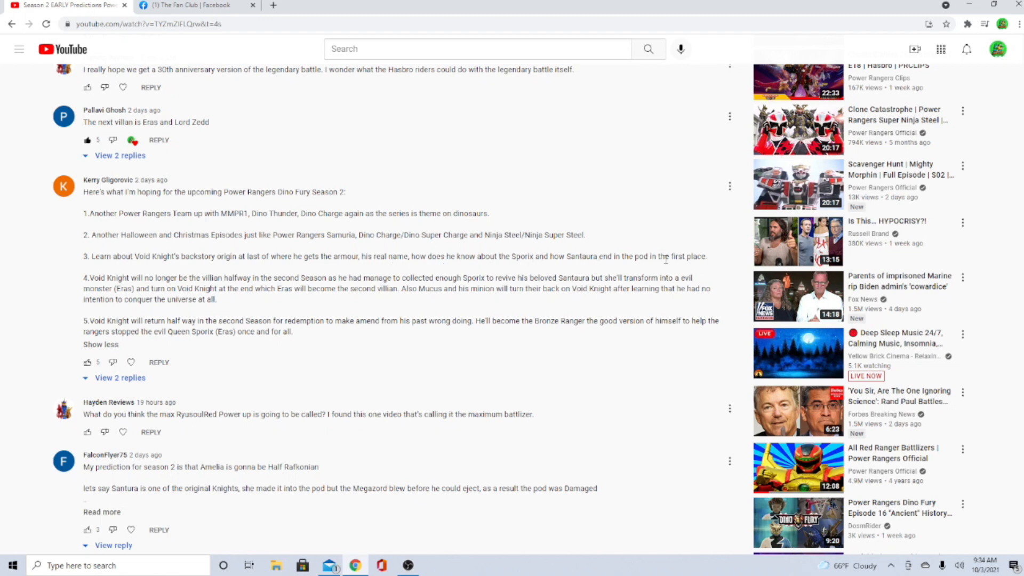
pyautogui.moveTo(75, 252)
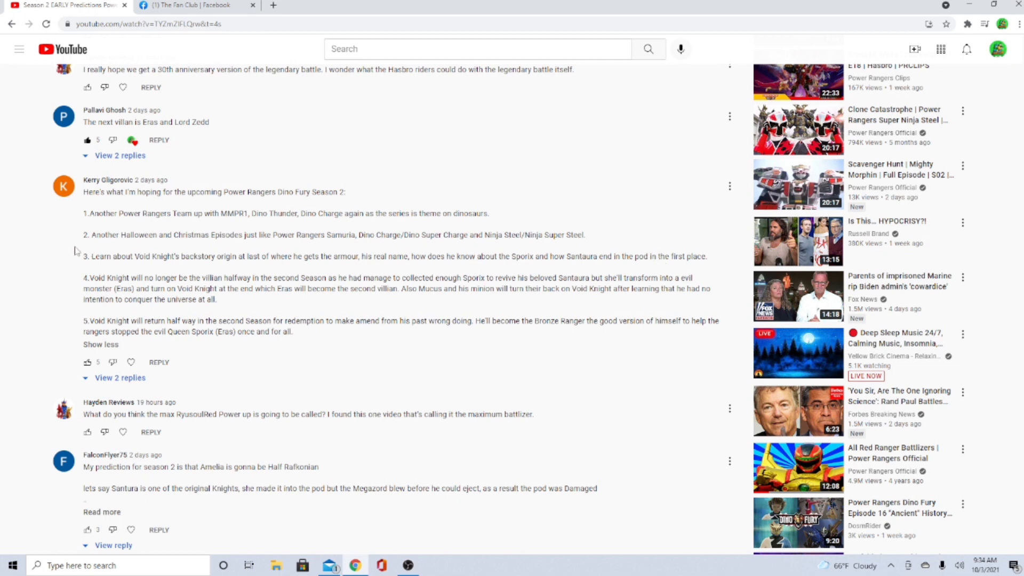
pyautogui.scroll(-3)
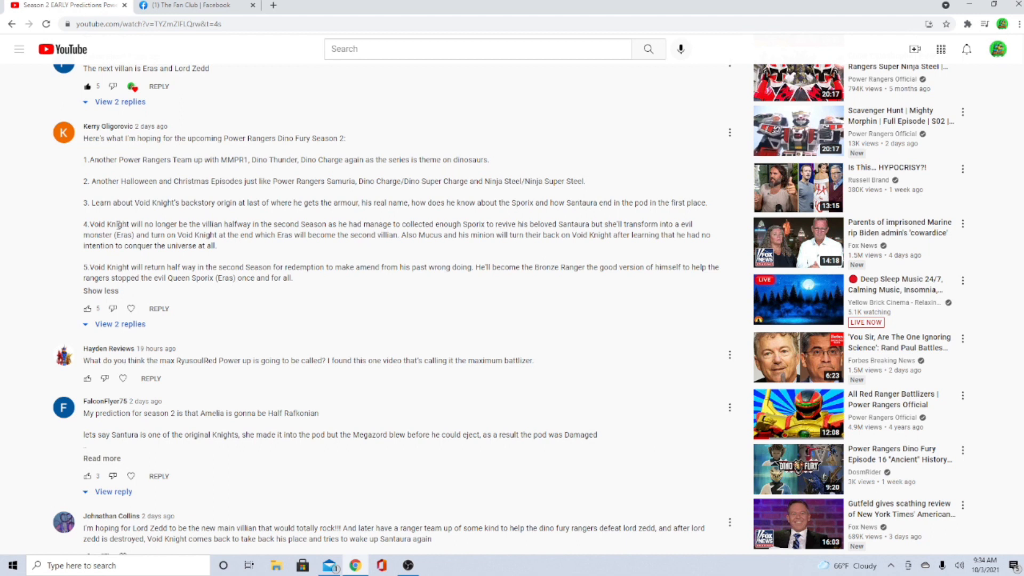
pyautogui.moveTo(255, 238)
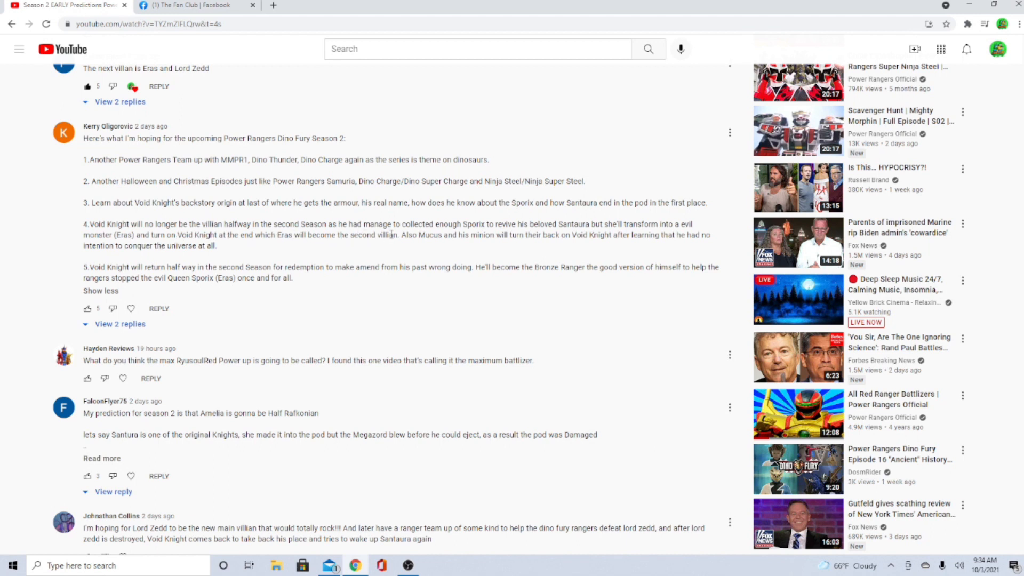
pyautogui.moveTo(425, 246)
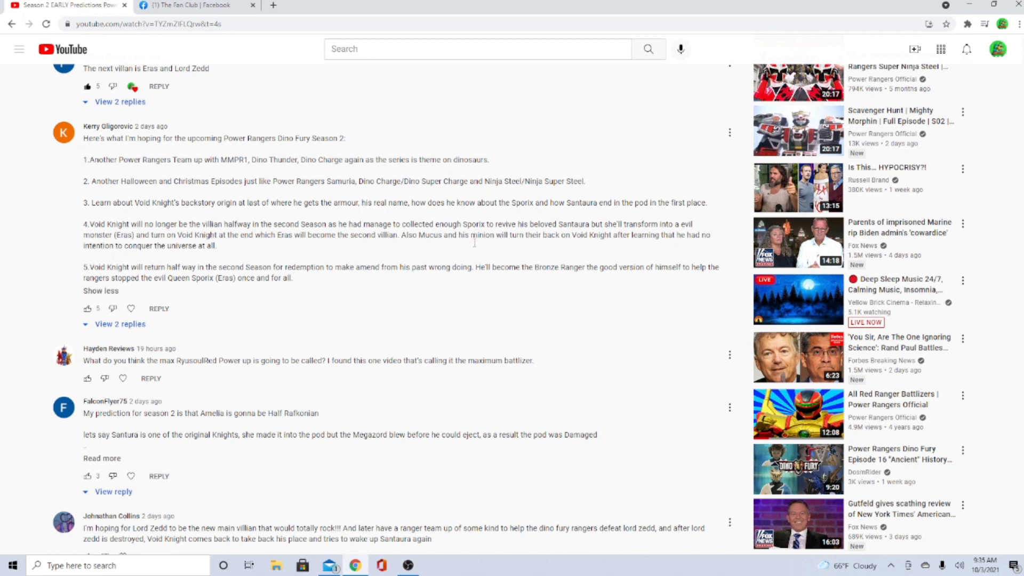
pyautogui.moveTo(417, 249)
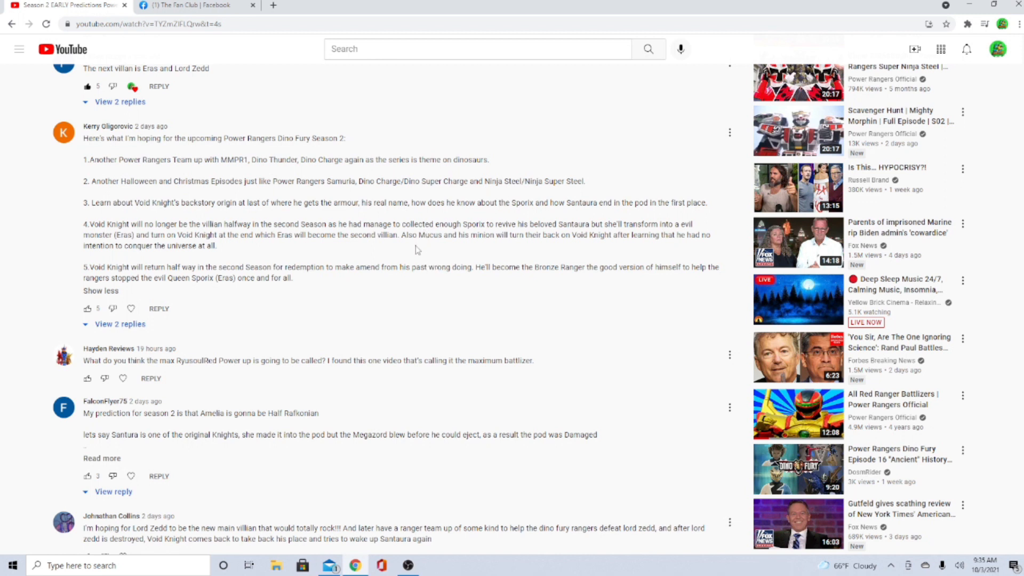
pyautogui.moveTo(398, 259)
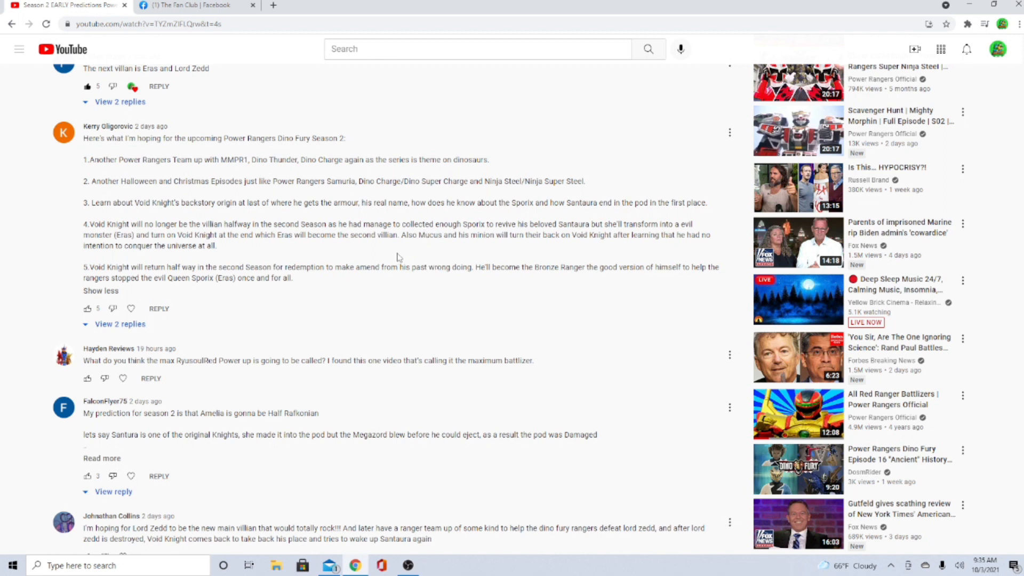
pyautogui.moveTo(391, 254)
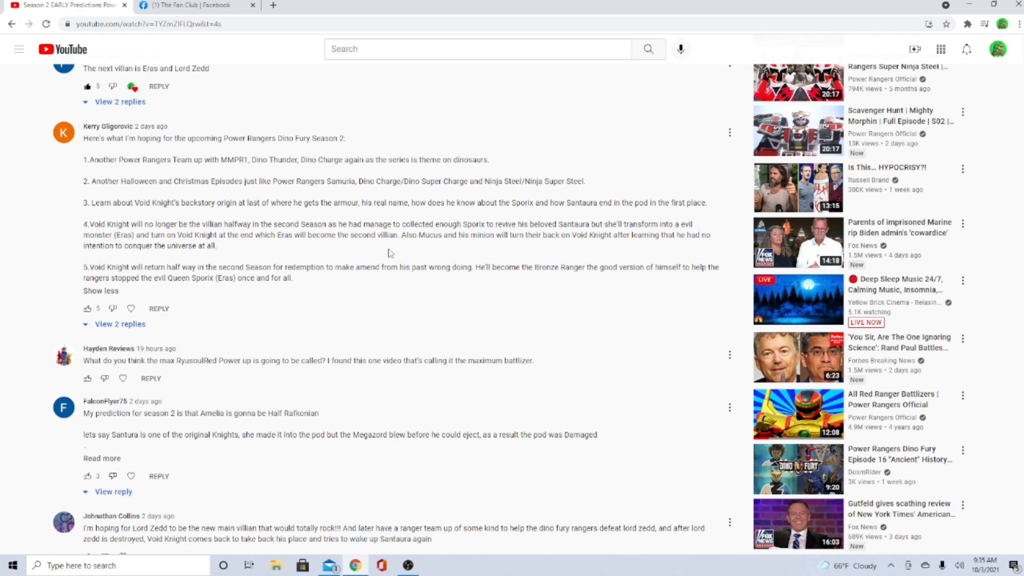
pyautogui.moveTo(397, 246)
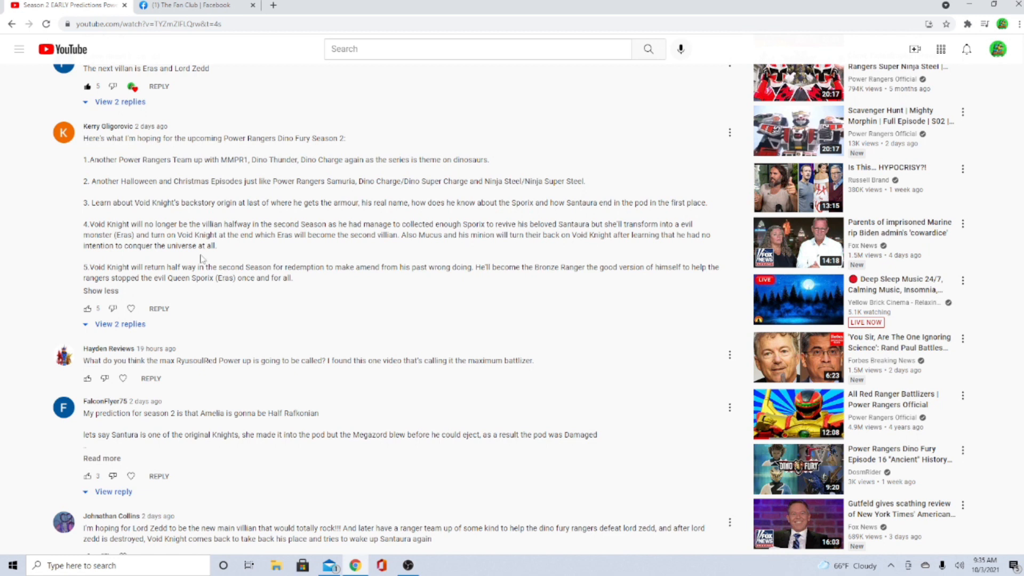
pyautogui.moveTo(321, 245)
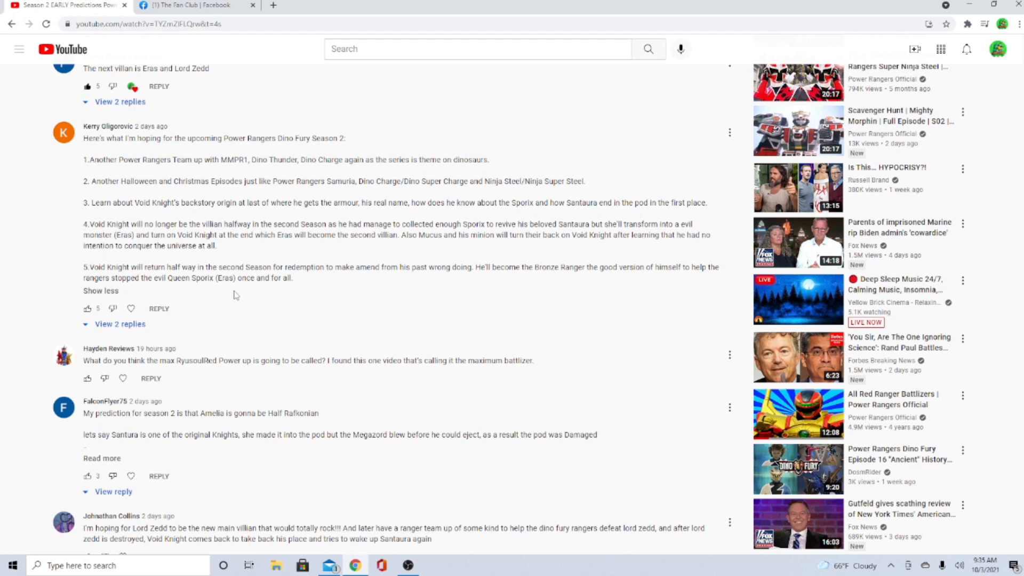
pyautogui.moveTo(261, 295)
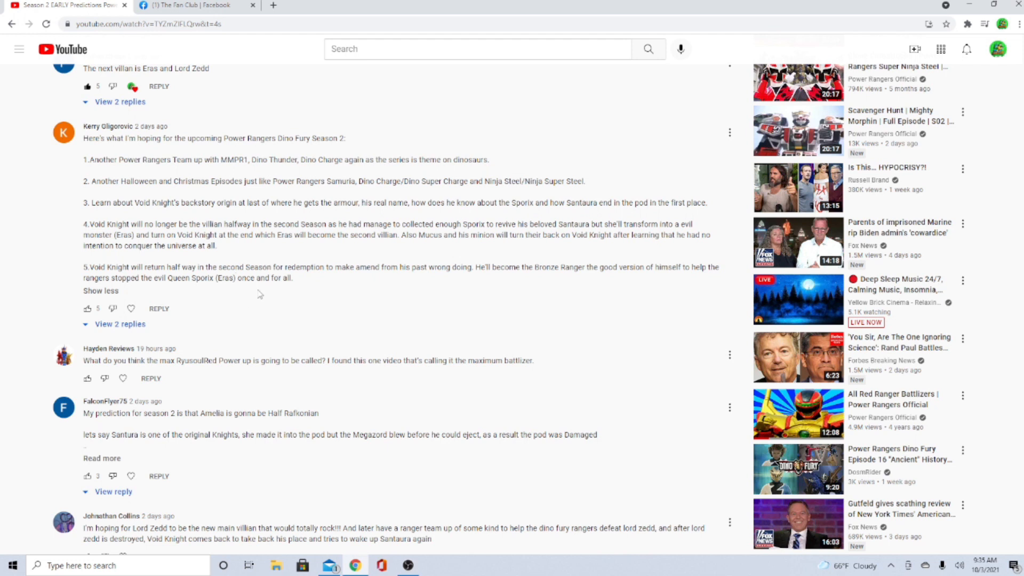
pyautogui.moveTo(432, 271)
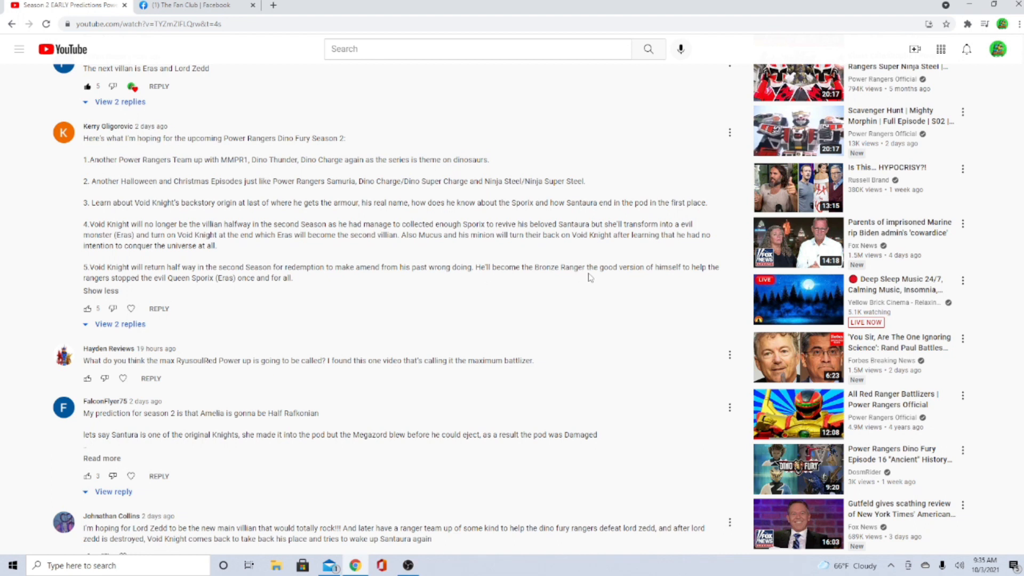
pyautogui.moveTo(709, 270)
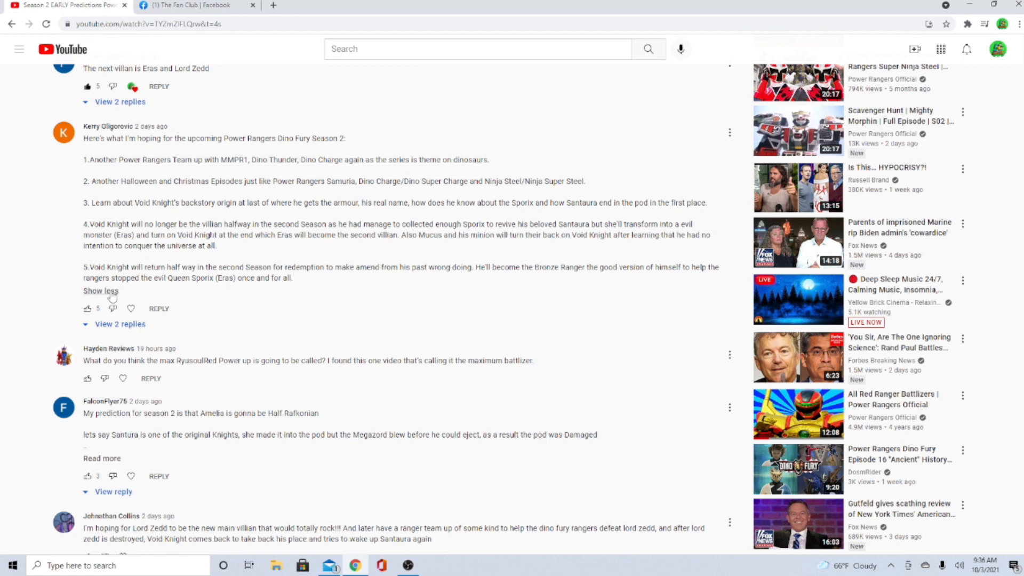
pyautogui.click(100, 290)
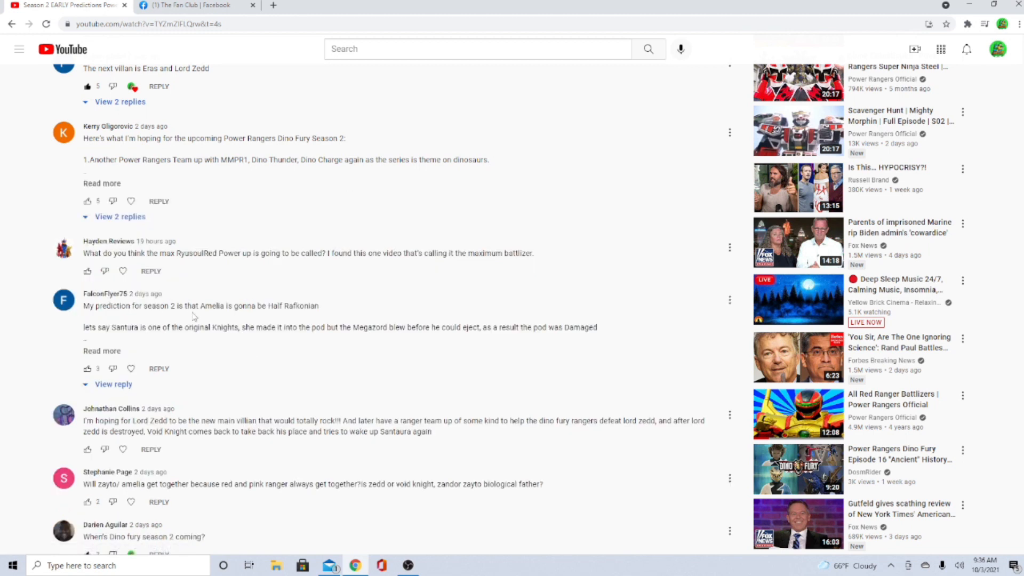
pyautogui.scroll(-3)
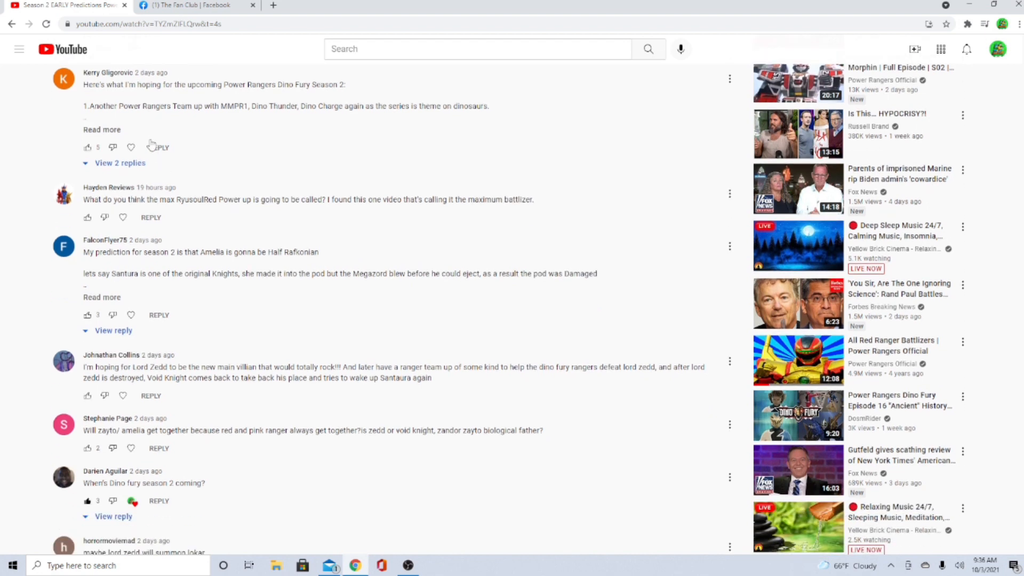
pyautogui.click(86, 147)
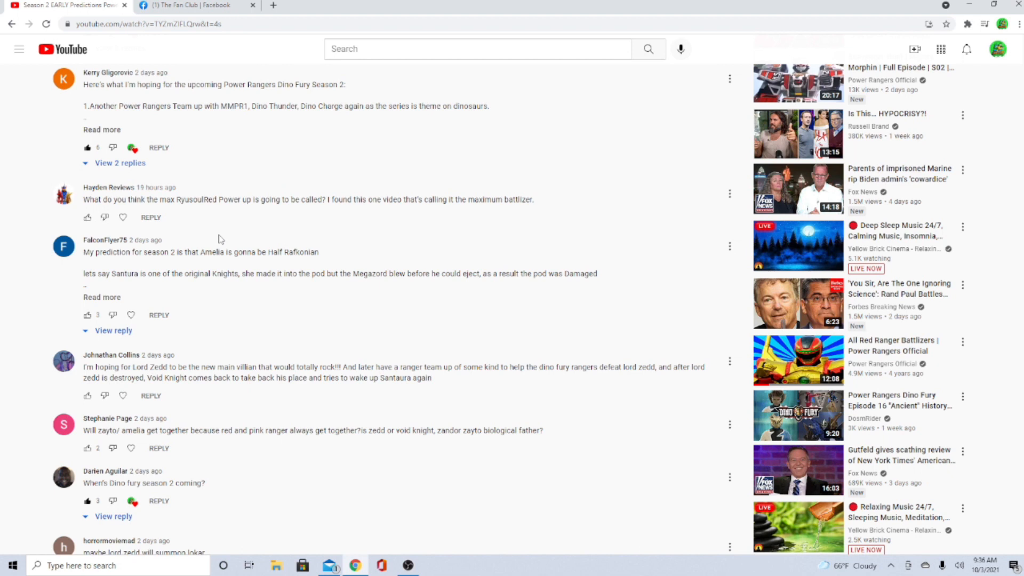
pyautogui.moveTo(370, 200)
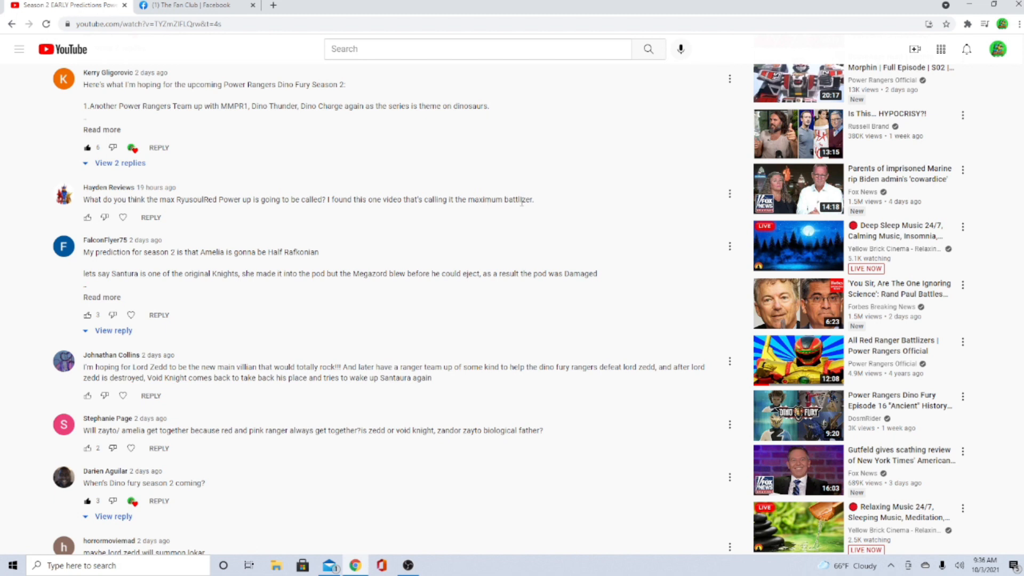
pyautogui.click(86, 217)
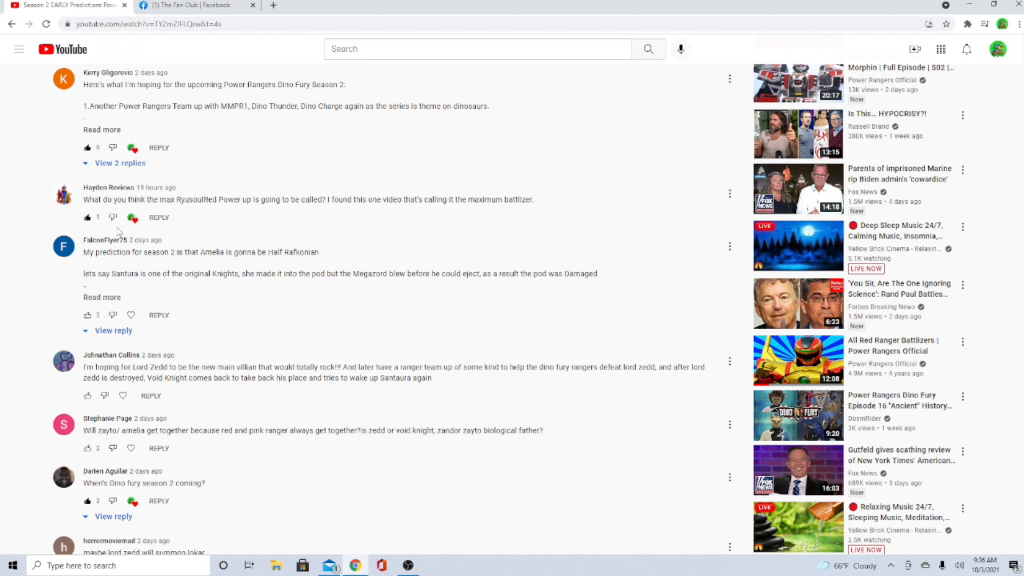
pyautogui.moveTo(163, 273)
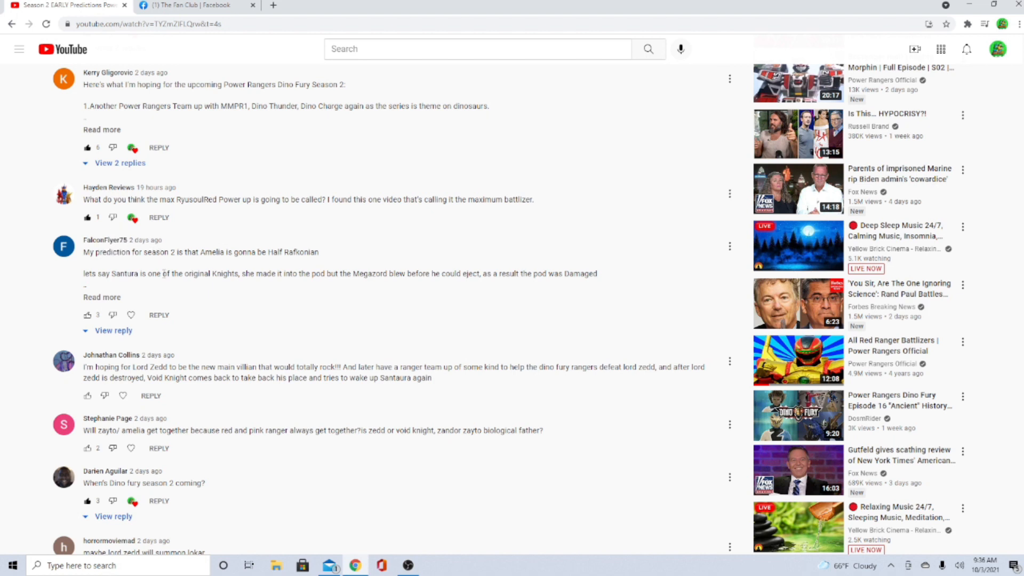
pyautogui.moveTo(186, 298)
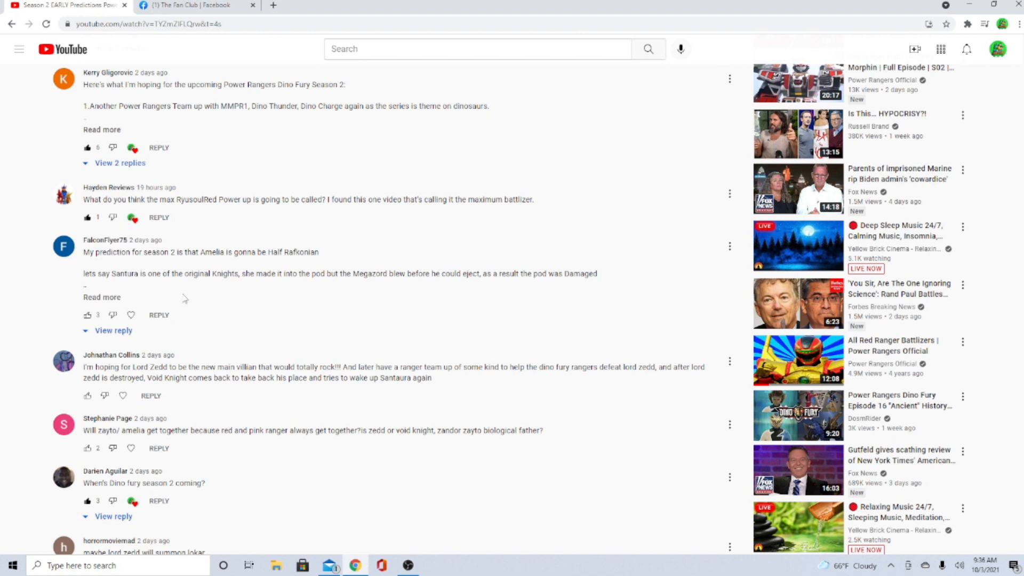
pyautogui.moveTo(130, 315)
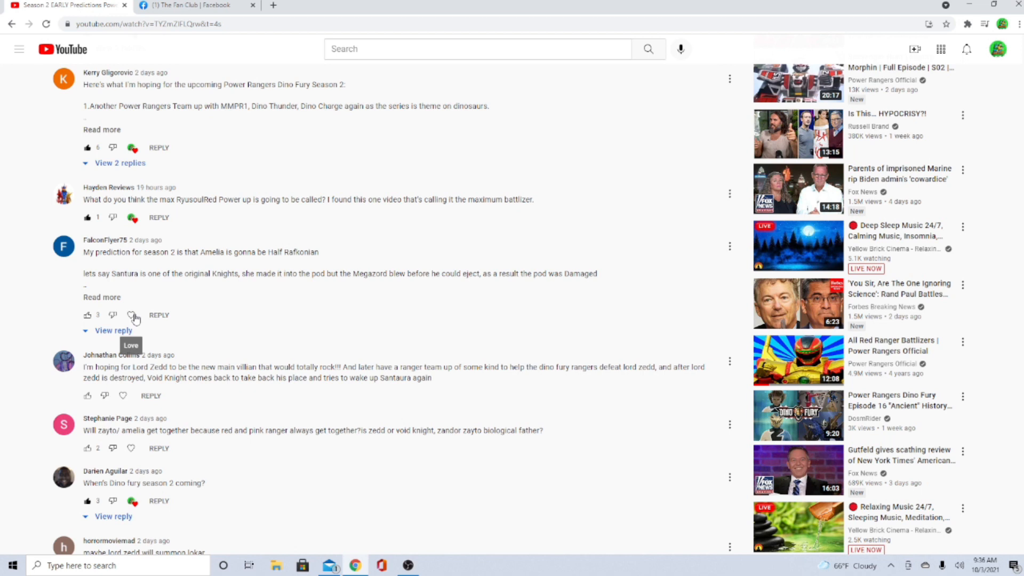
pyautogui.click(86, 315)
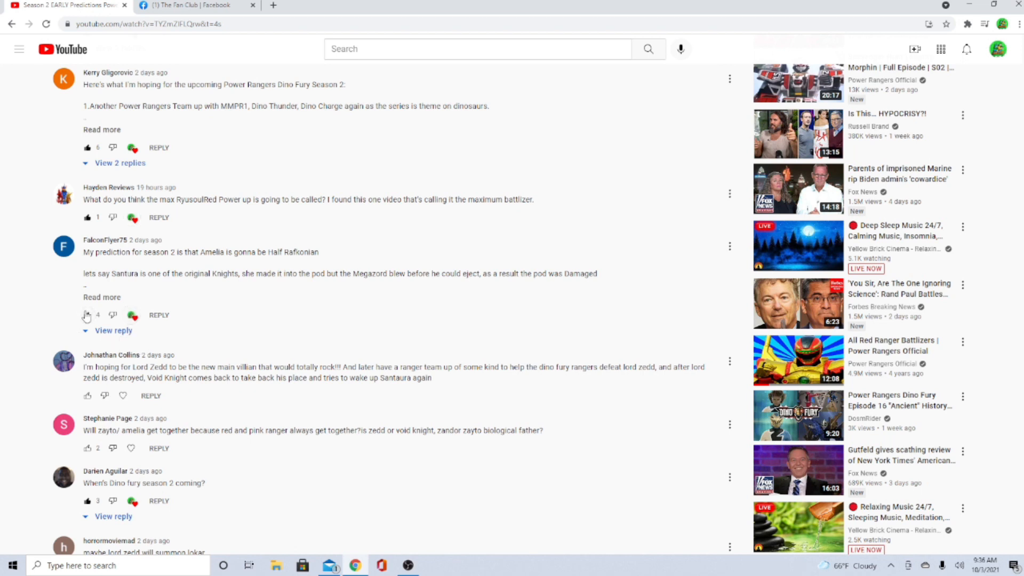
pyautogui.moveTo(159, 314)
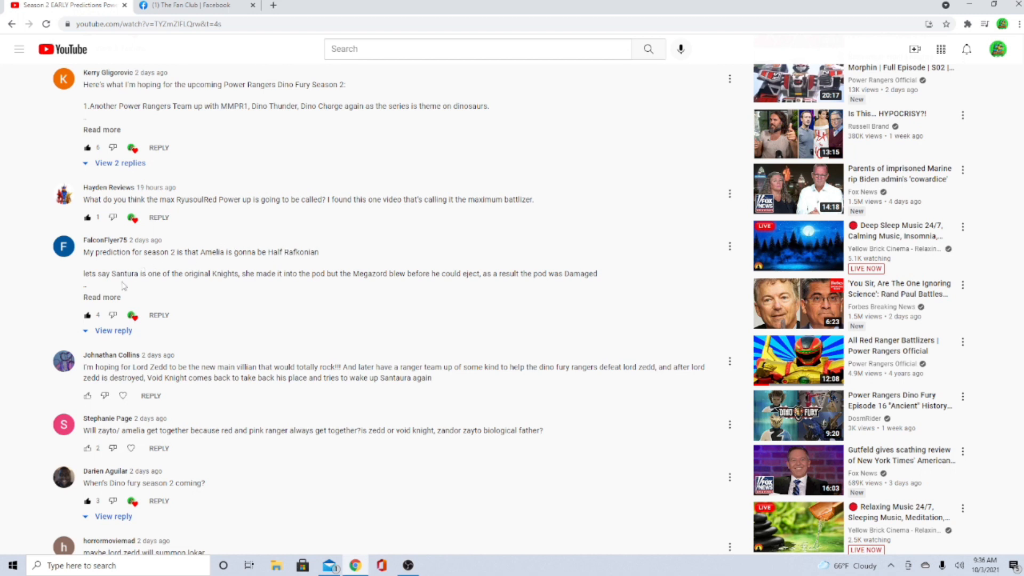
pyautogui.click(101, 297)
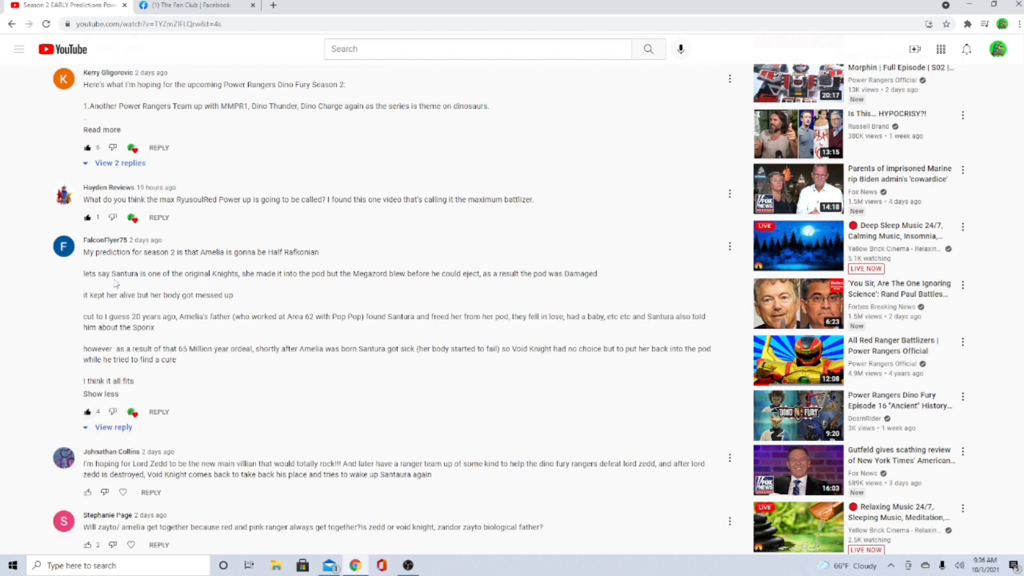
pyautogui.moveTo(115, 274)
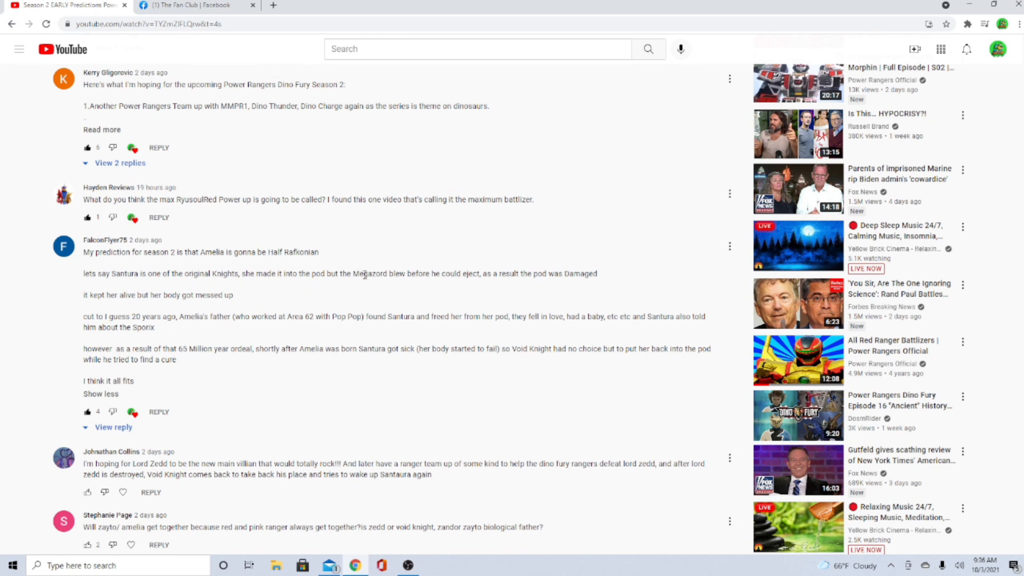
pyautogui.moveTo(477, 274)
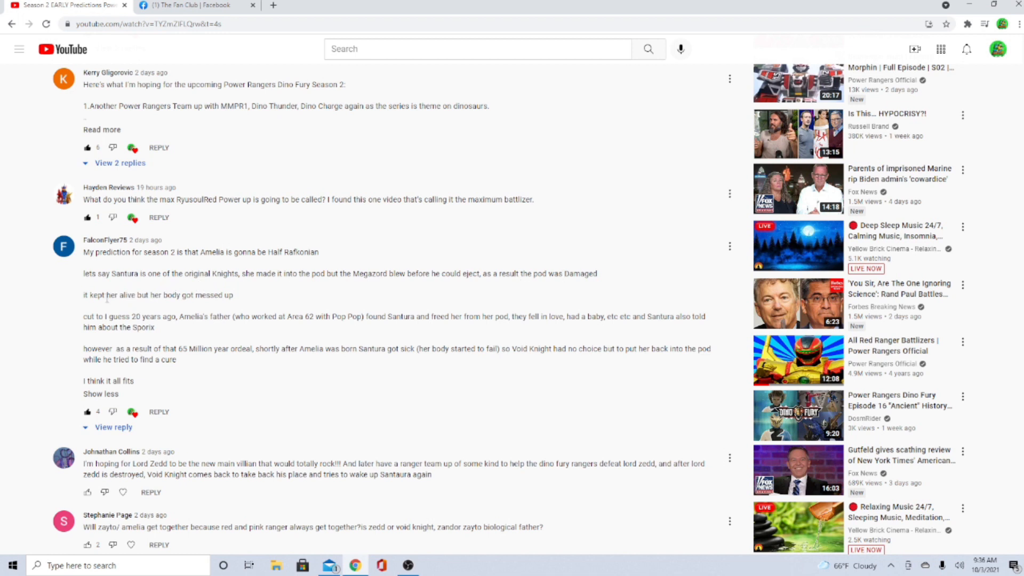
pyautogui.moveTo(96, 314)
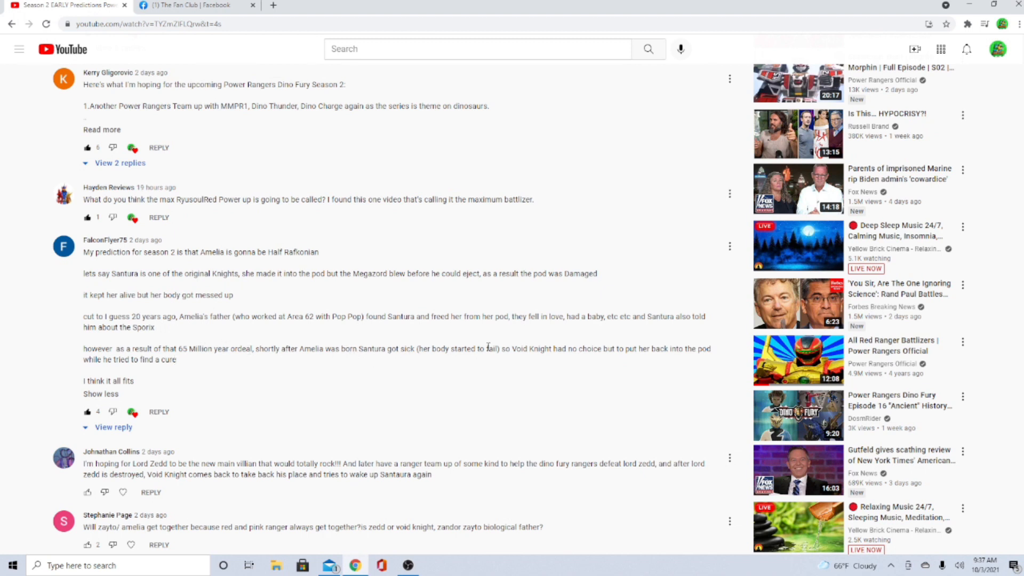
pyautogui.moveTo(649, 351)
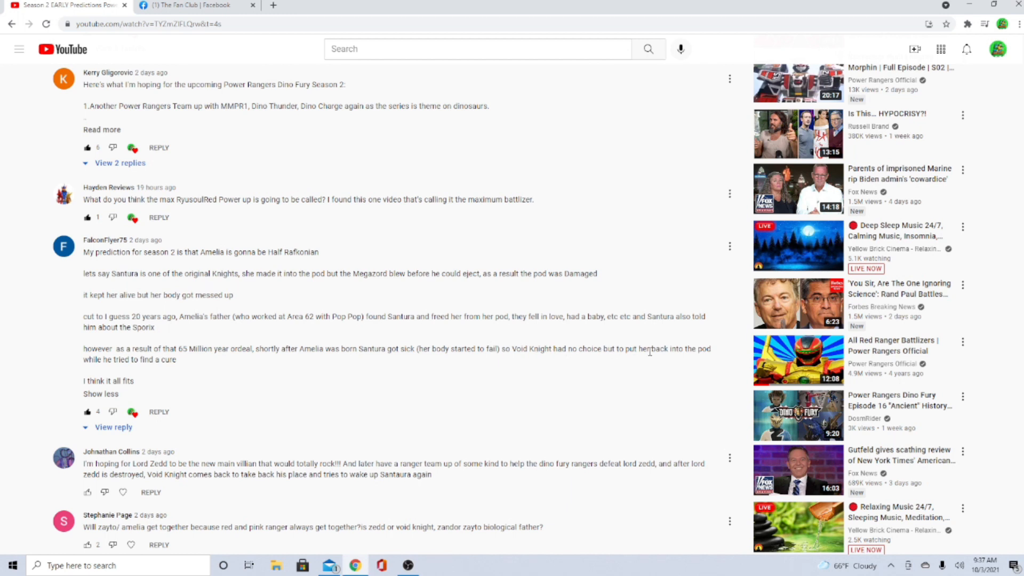
pyautogui.scroll(-3)
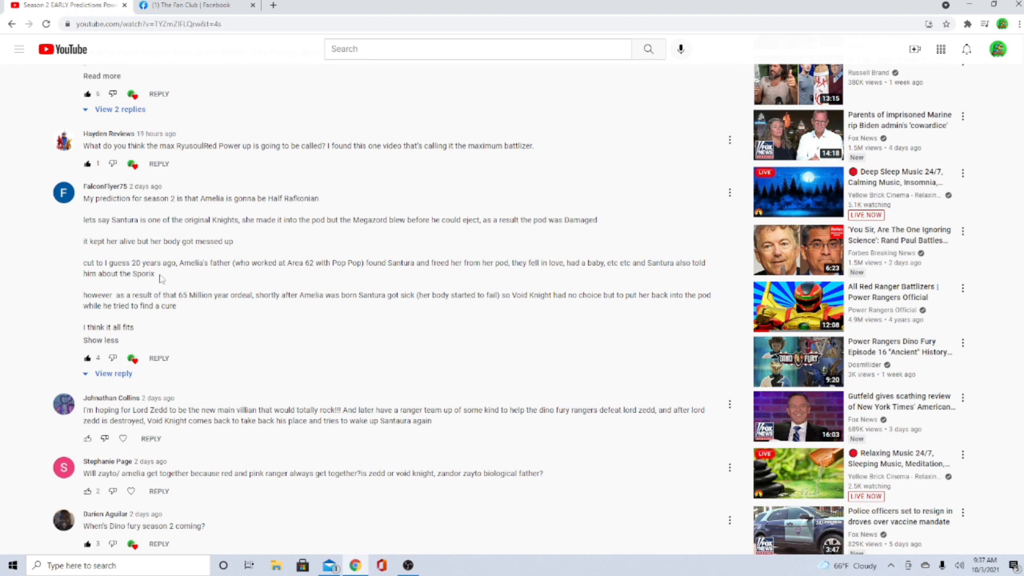
pyautogui.scroll(-3)
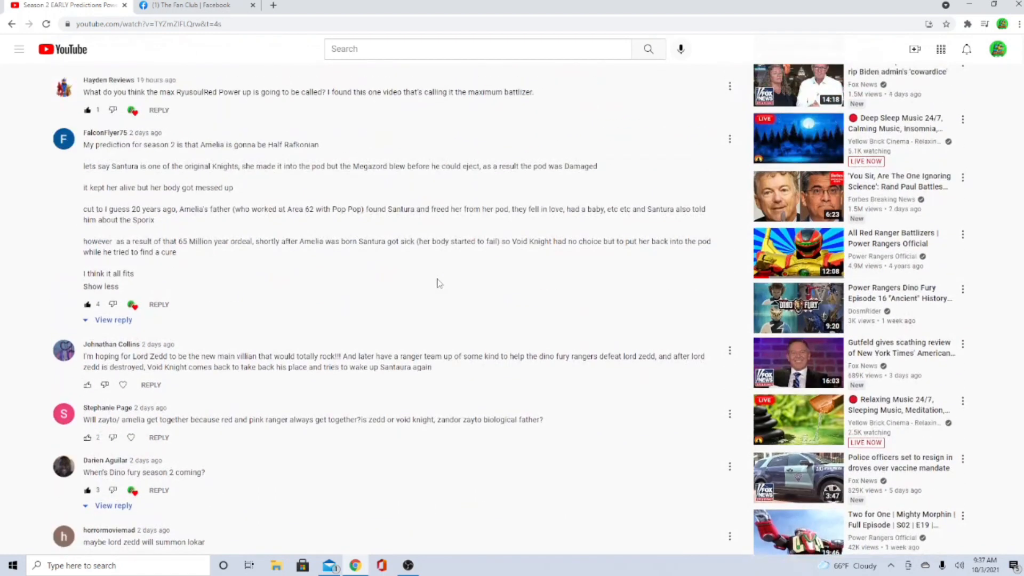
pyautogui.moveTo(436, 293)
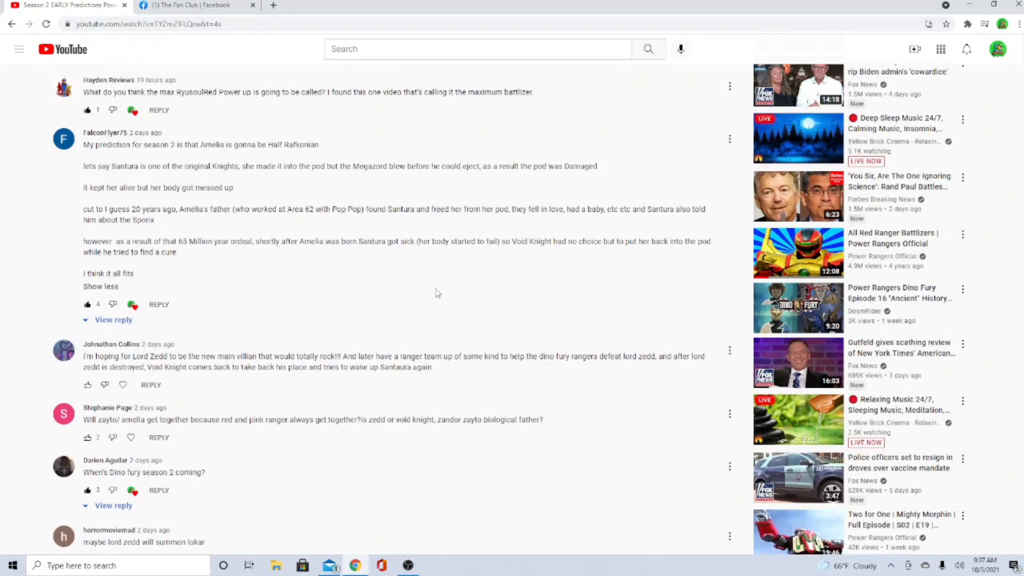
pyautogui.moveTo(402, 222)
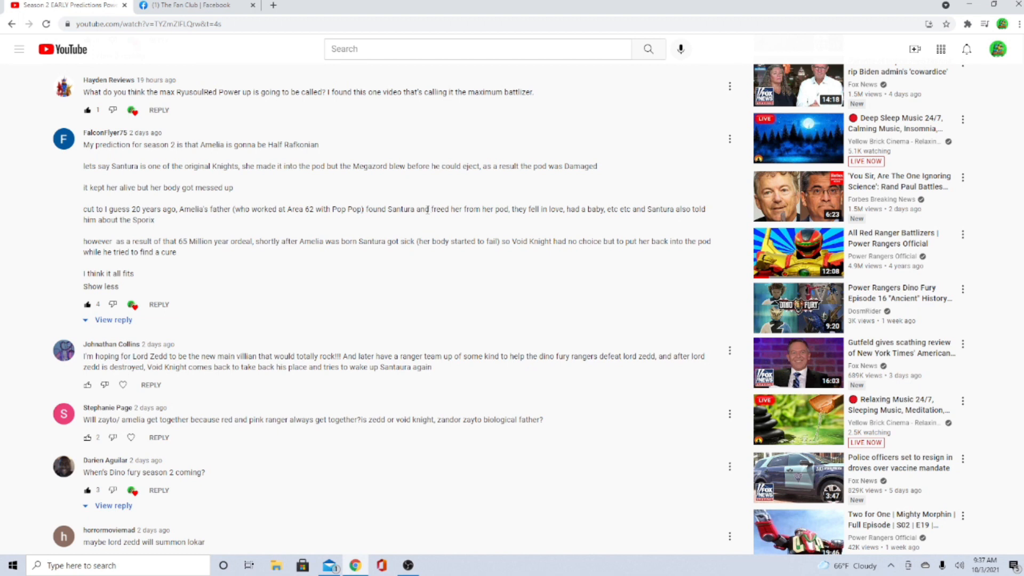
pyautogui.moveTo(422, 325)
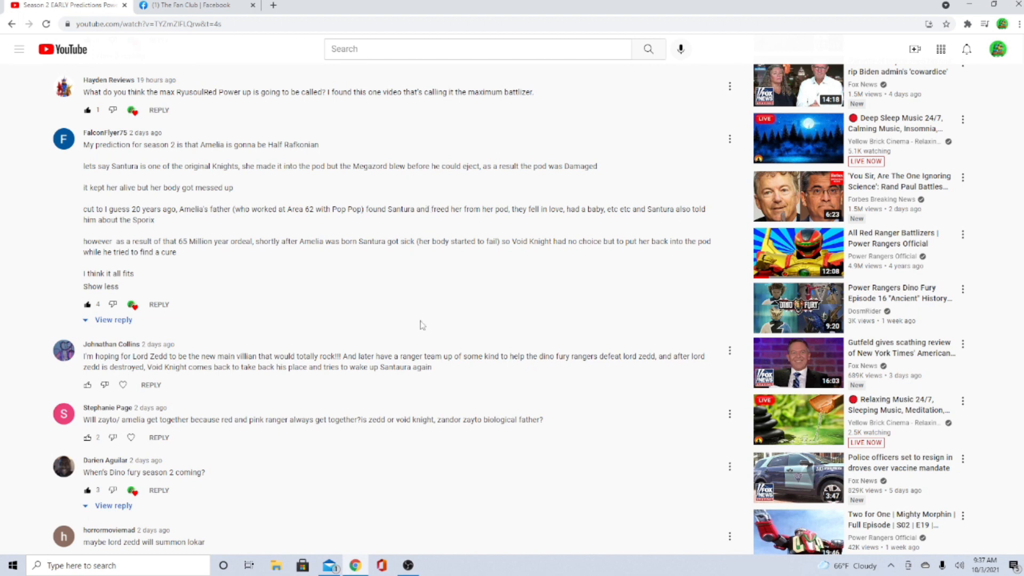
pyautogui.moveTo(385, 246)
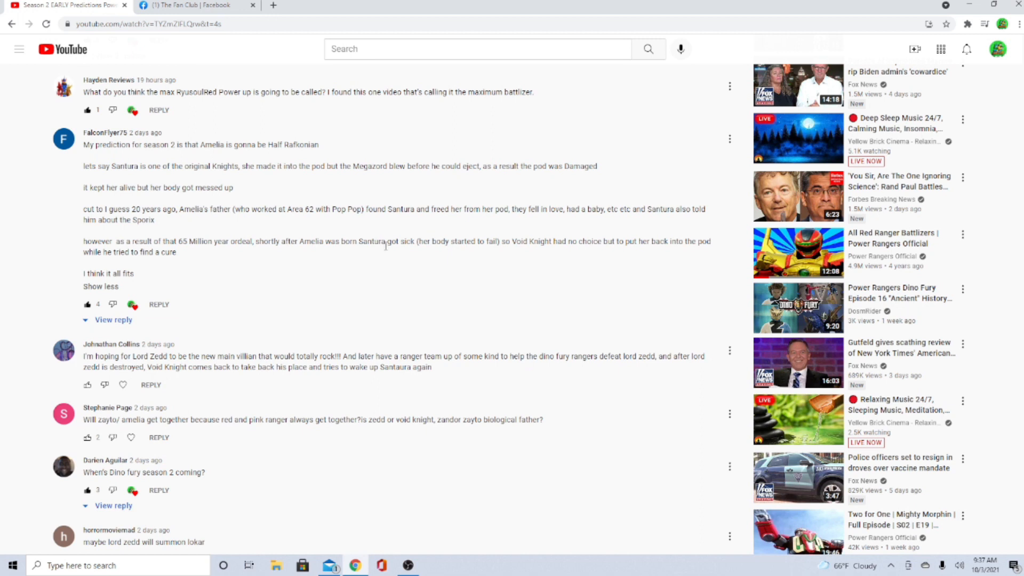
pyautogui.scroll(-3)
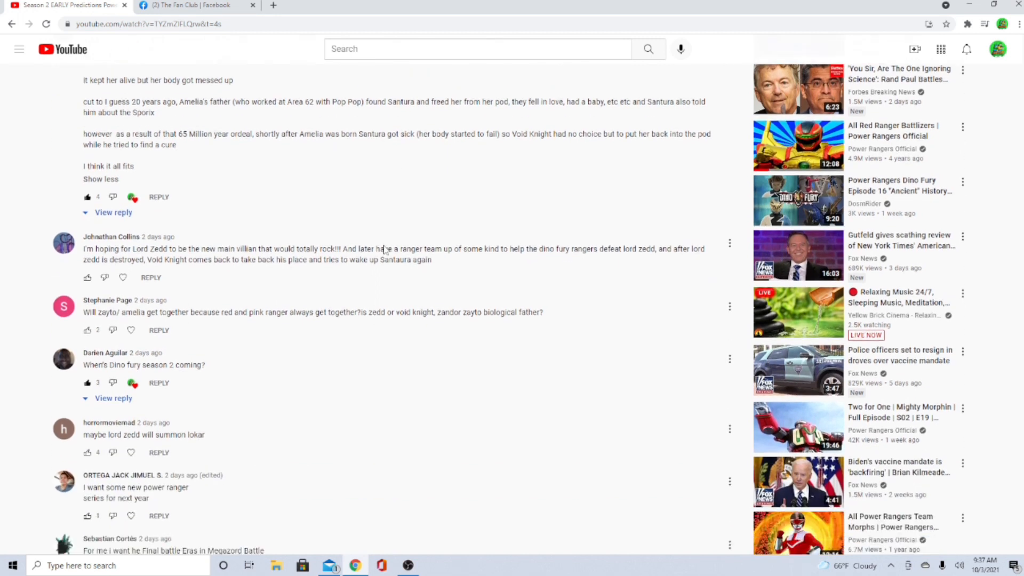
pyautogui.scroll(-3)
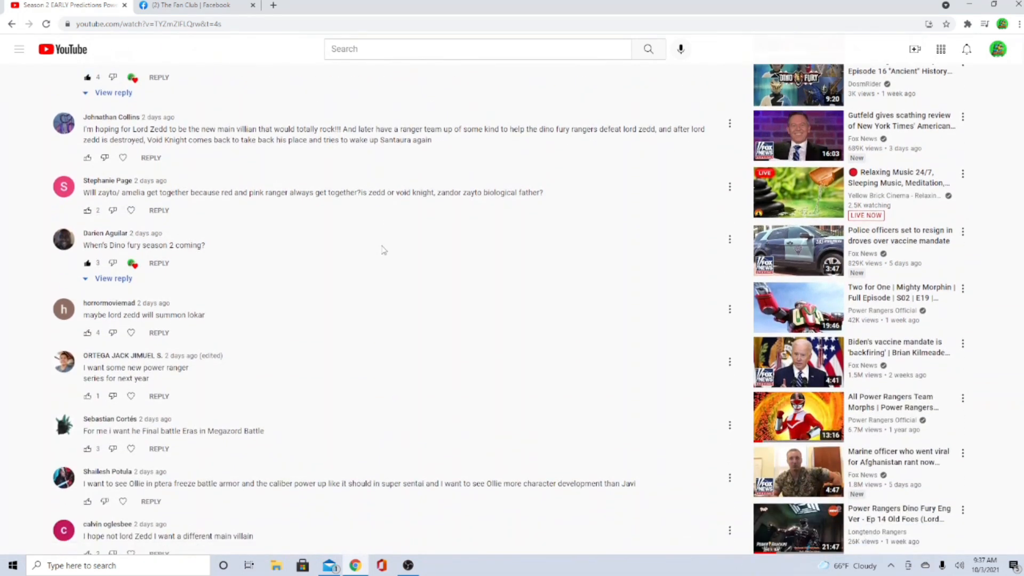
pyautogui.scroll(-3)
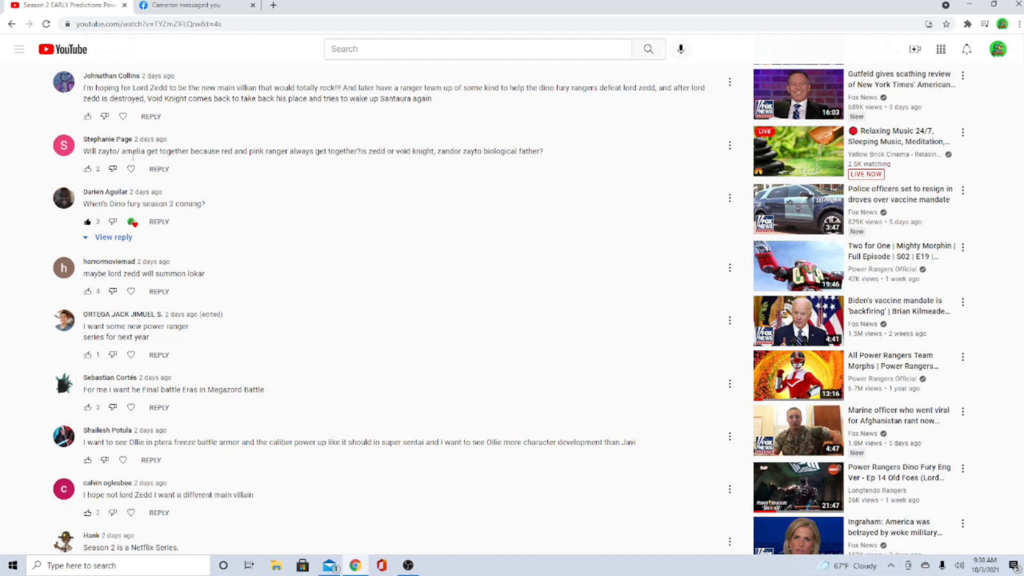
pyautogui.click(86, 116)
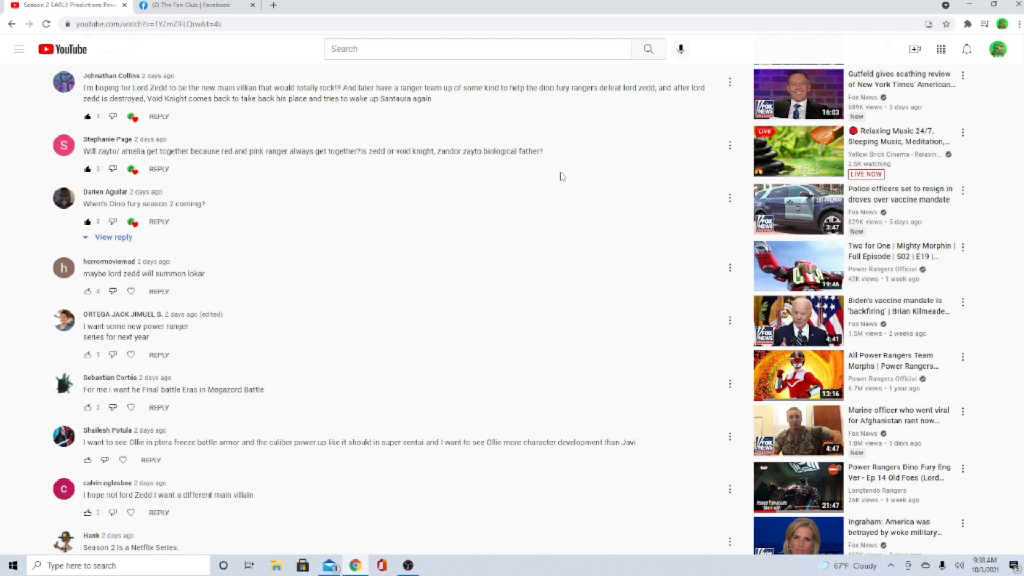
pyautogui.scroll(-3)
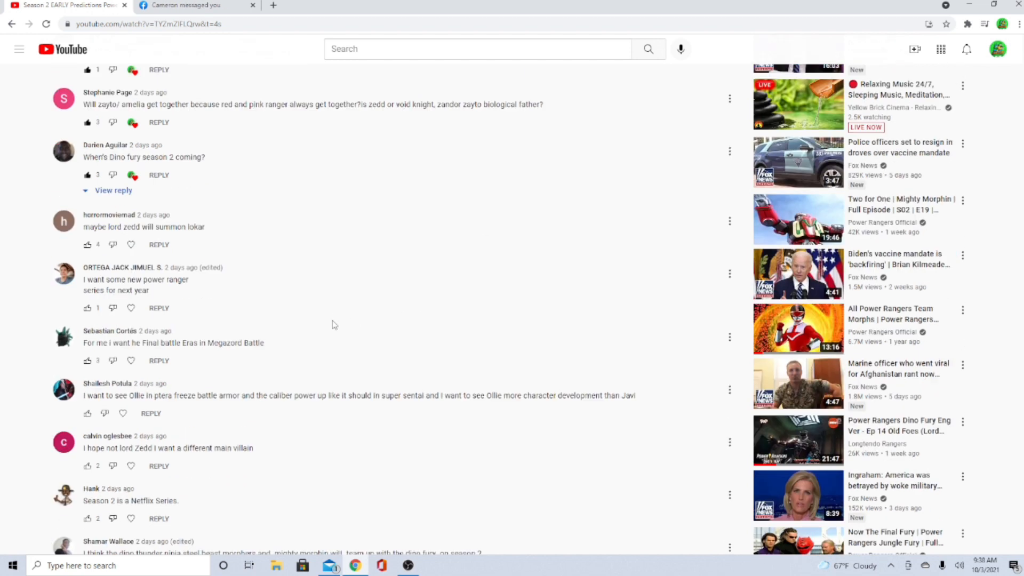
pyautogui.scroll(-3)
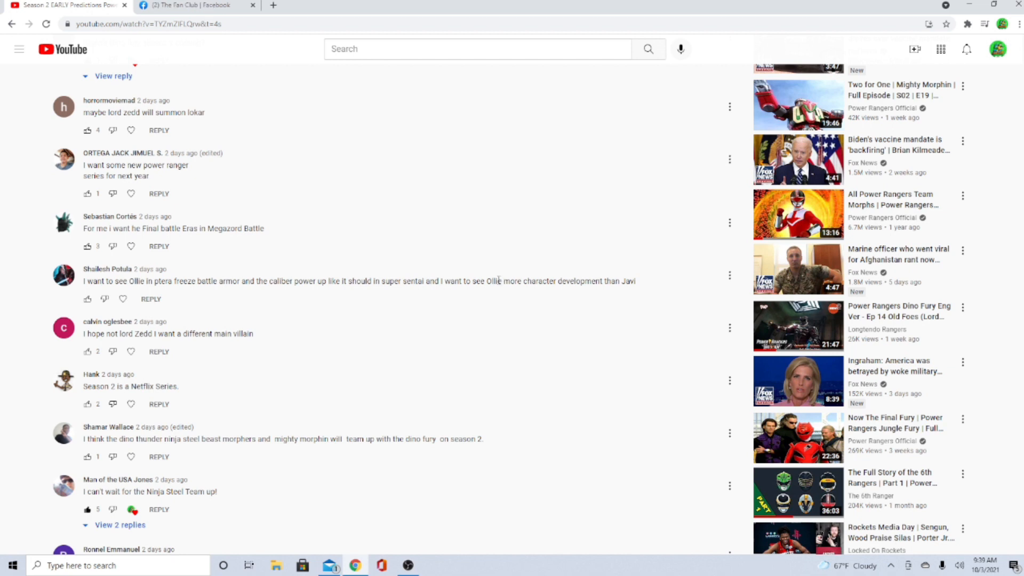
pyautogui.doubleClick(627, 281)
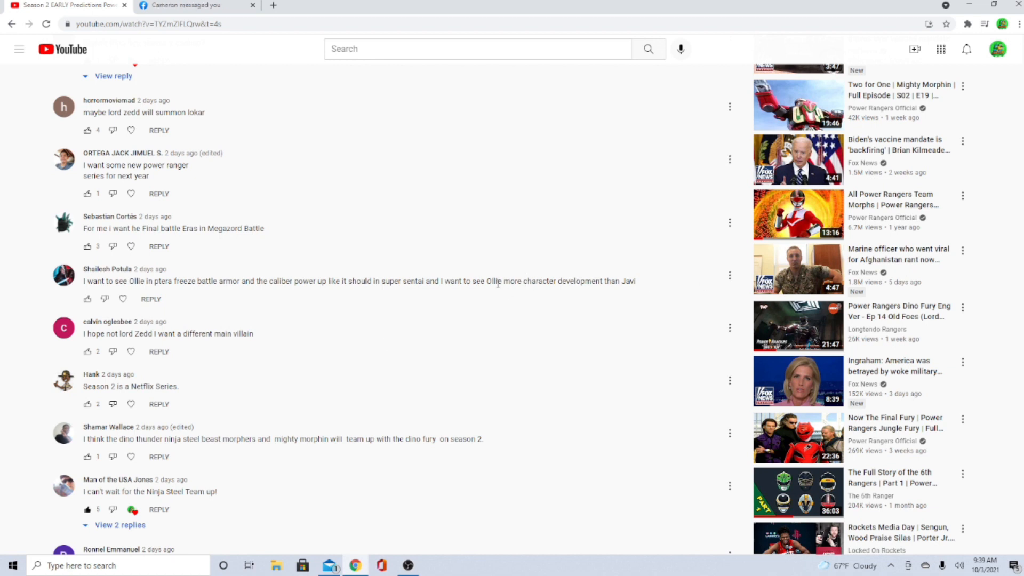
pyautogui.scroll(-3)
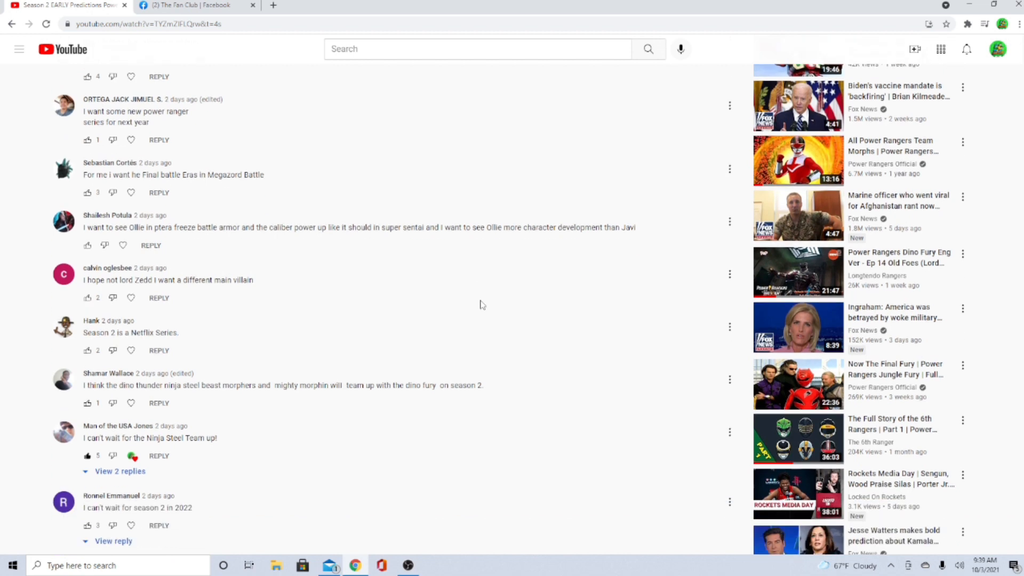
pyautogui.scroll(-3)
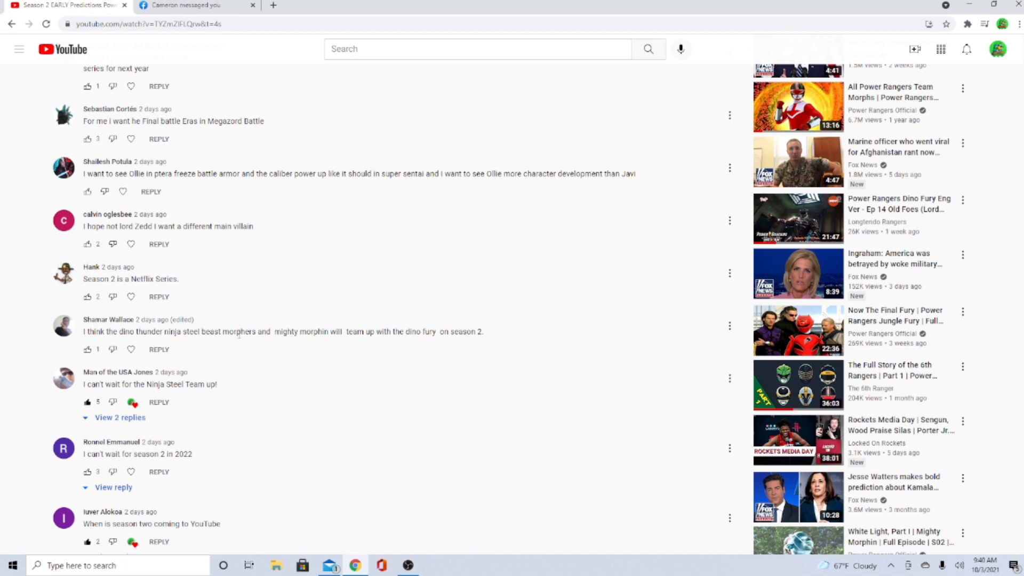
pyautogui.scroll(-3)
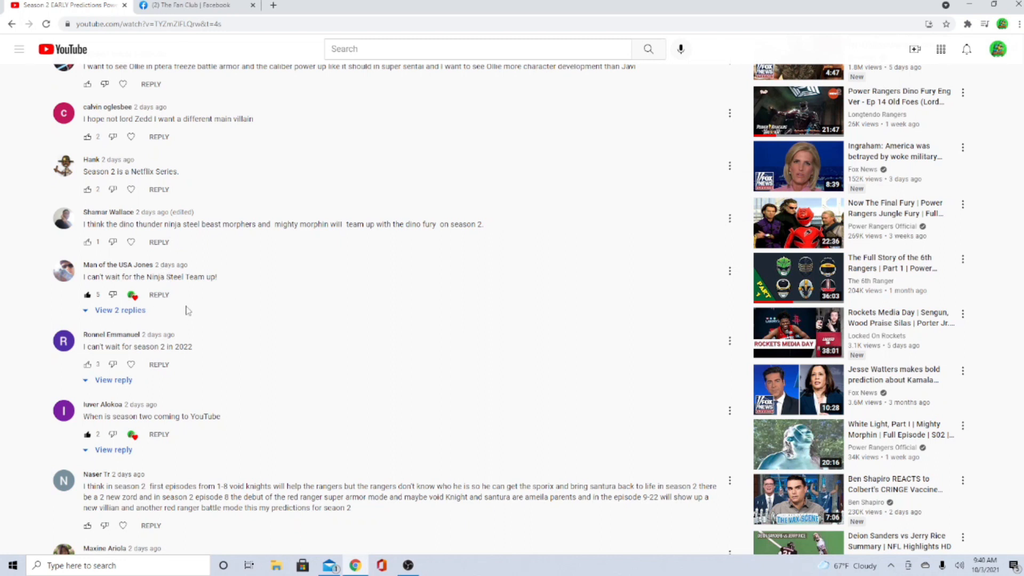
pyautogui.scroll(-3)
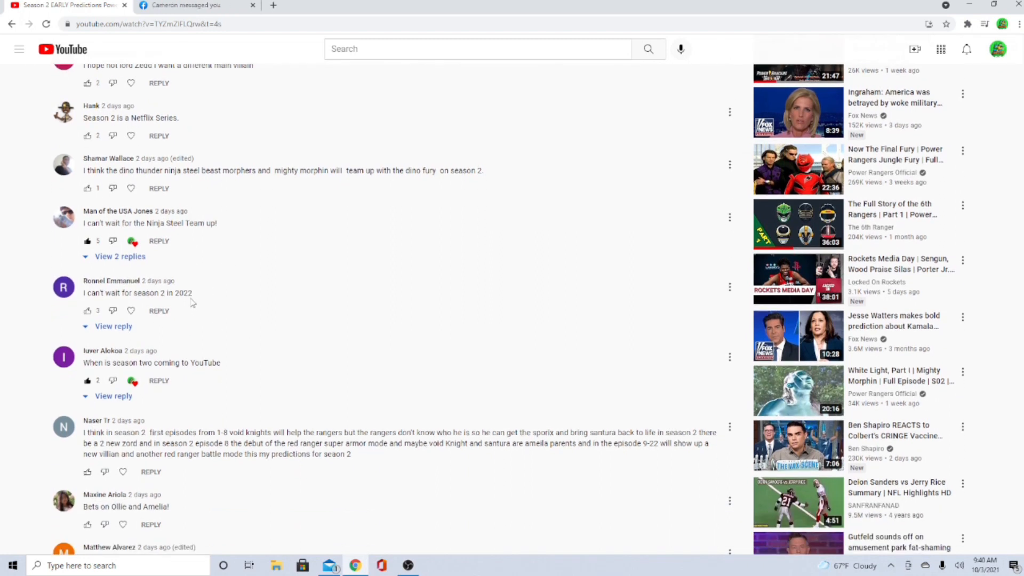
pyautogui.scroll(-3)
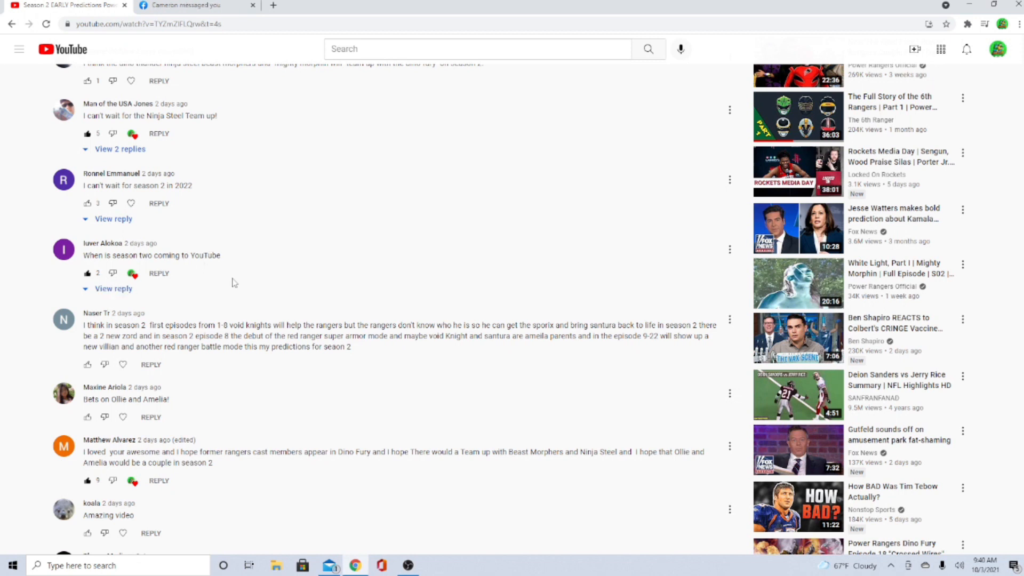
pyautogui.scroll(-3)
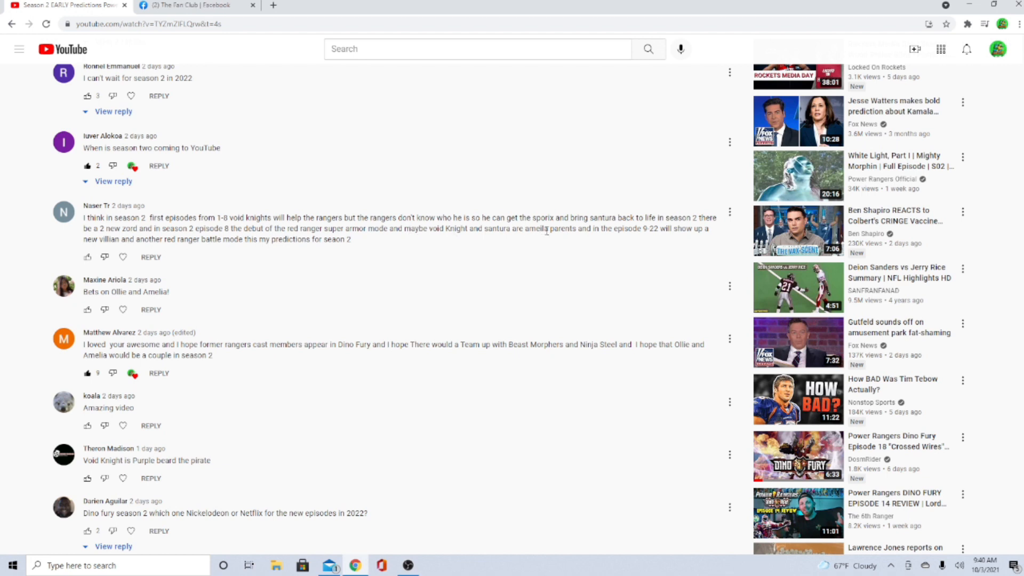
# Step: Scroll down to the comments about Zayto loving Amelia and Power Rangers on Nickelodeon 2011–2021
pyautogui.scroll(-3)
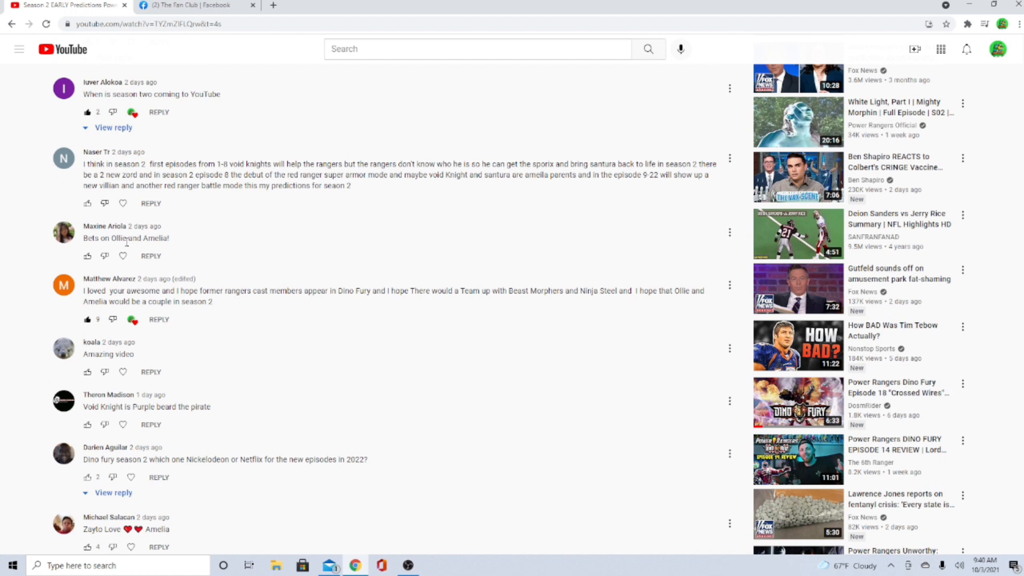
pyautogui.scroll(-3)
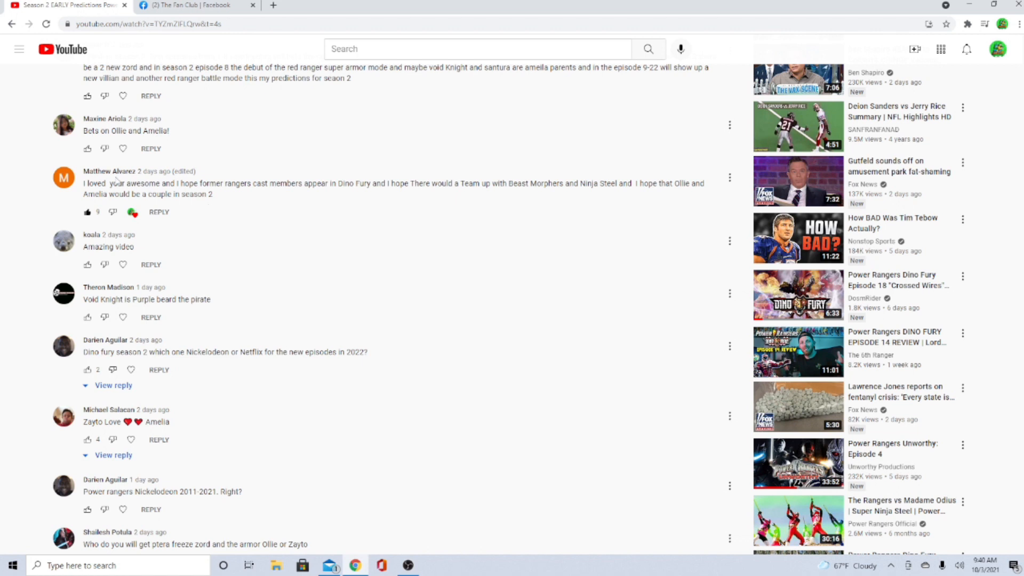
pyautogui.scroll(-3)
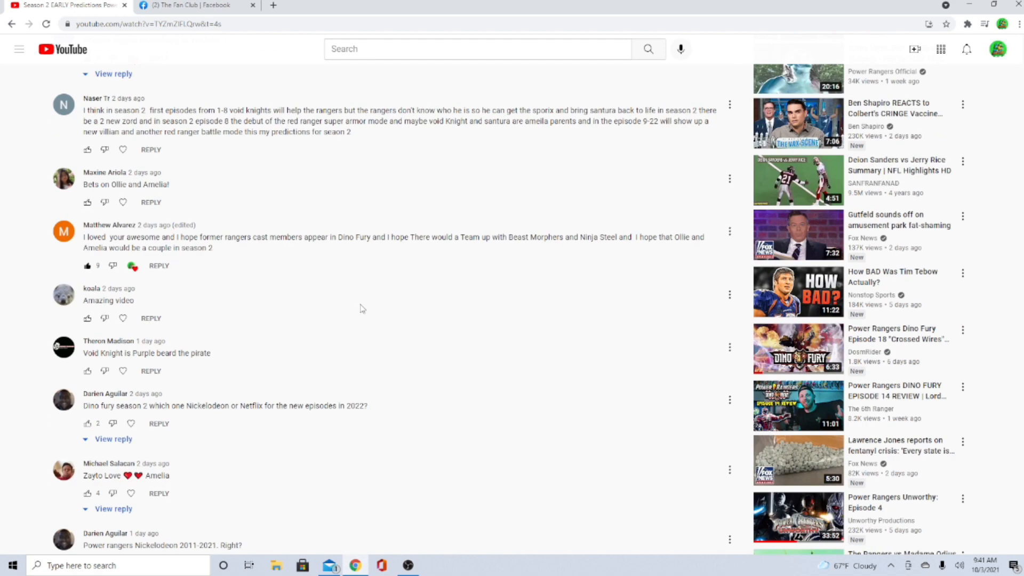
# Step: Scroll back to the earlier Solon–Santaura speculation and Eras/Lord Zedd villain comments
pyautogui.scroll(-3)
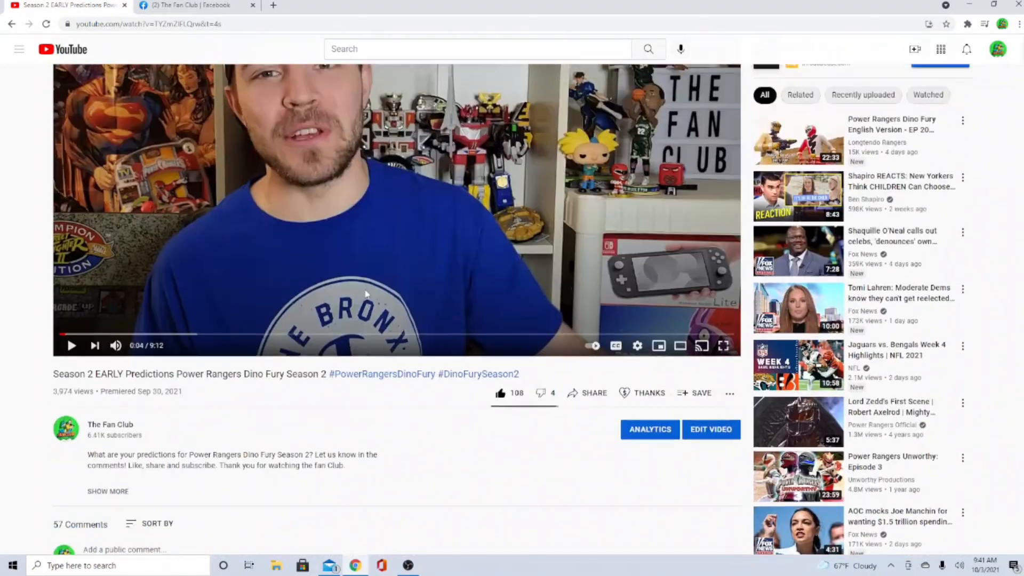
pyautogui.scroll(-3)
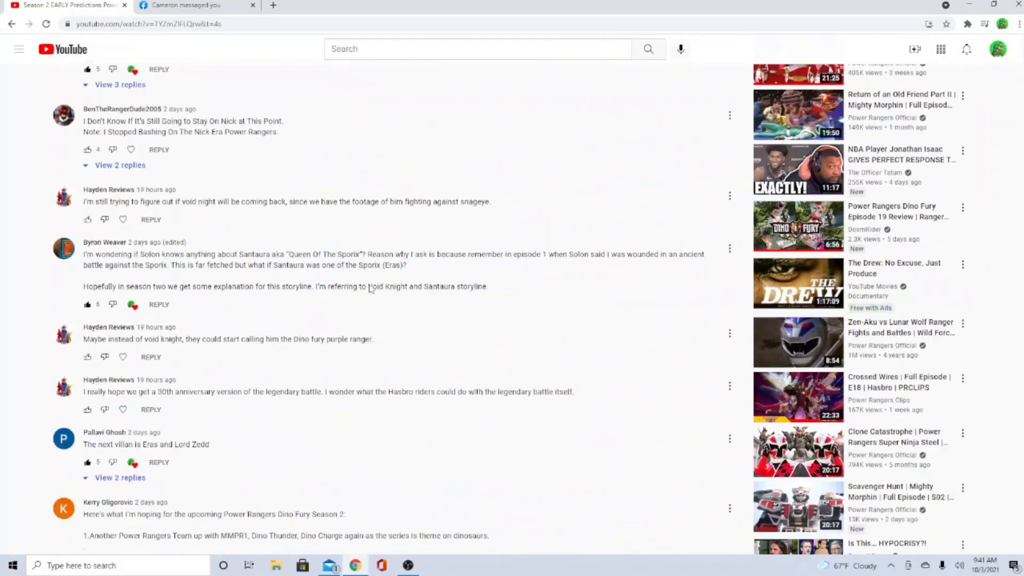